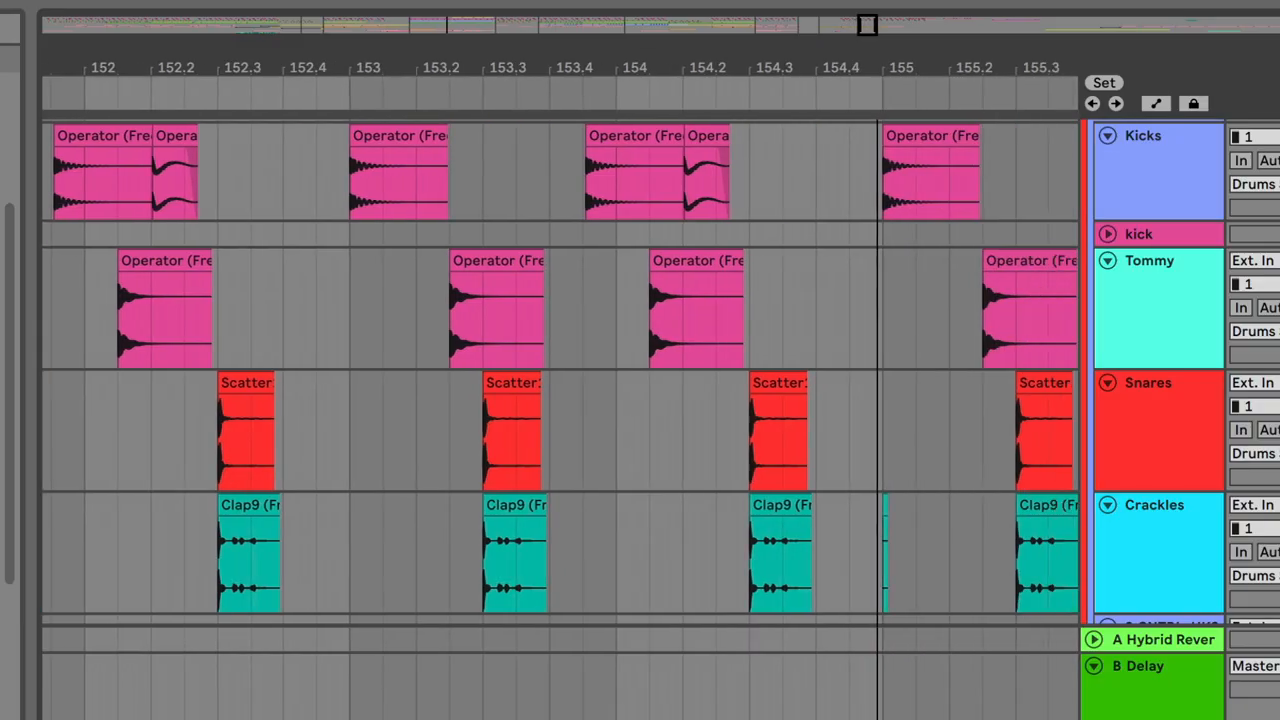
Step: Scroll the arrangement right and down to reach the Kicks track clips near bar 69
scroll("right", 3)
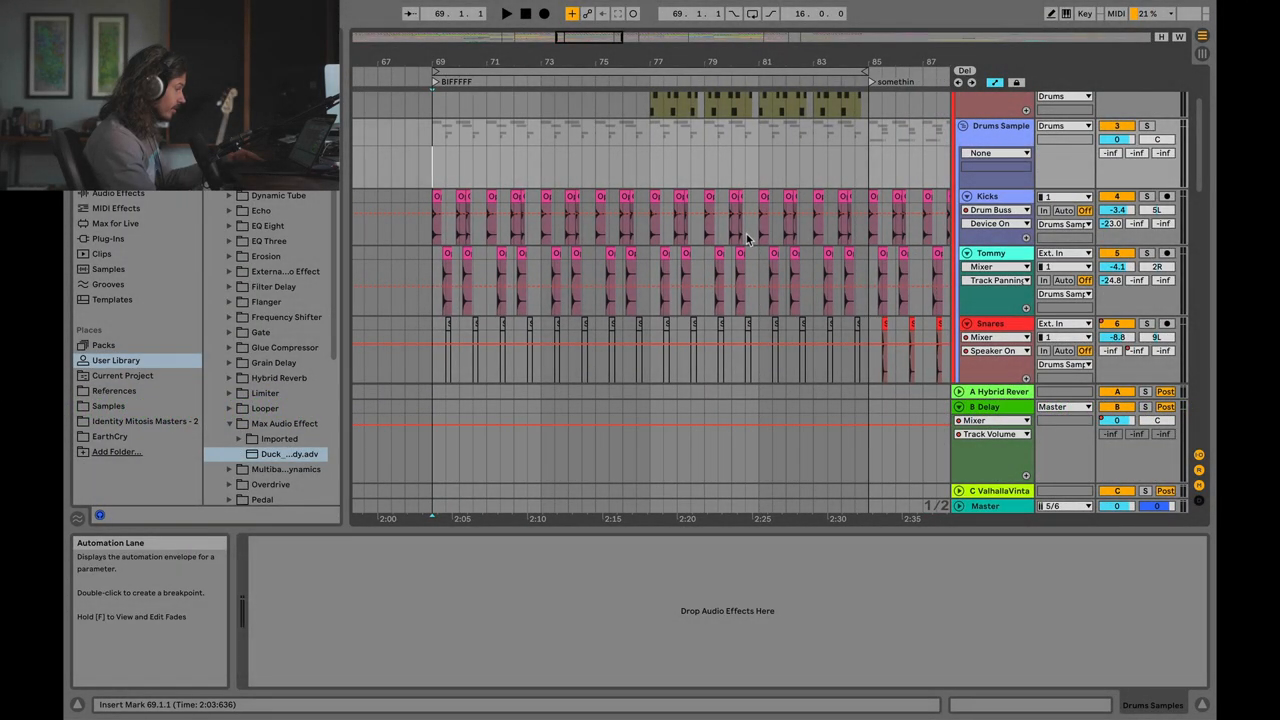
scroll("down", 3)
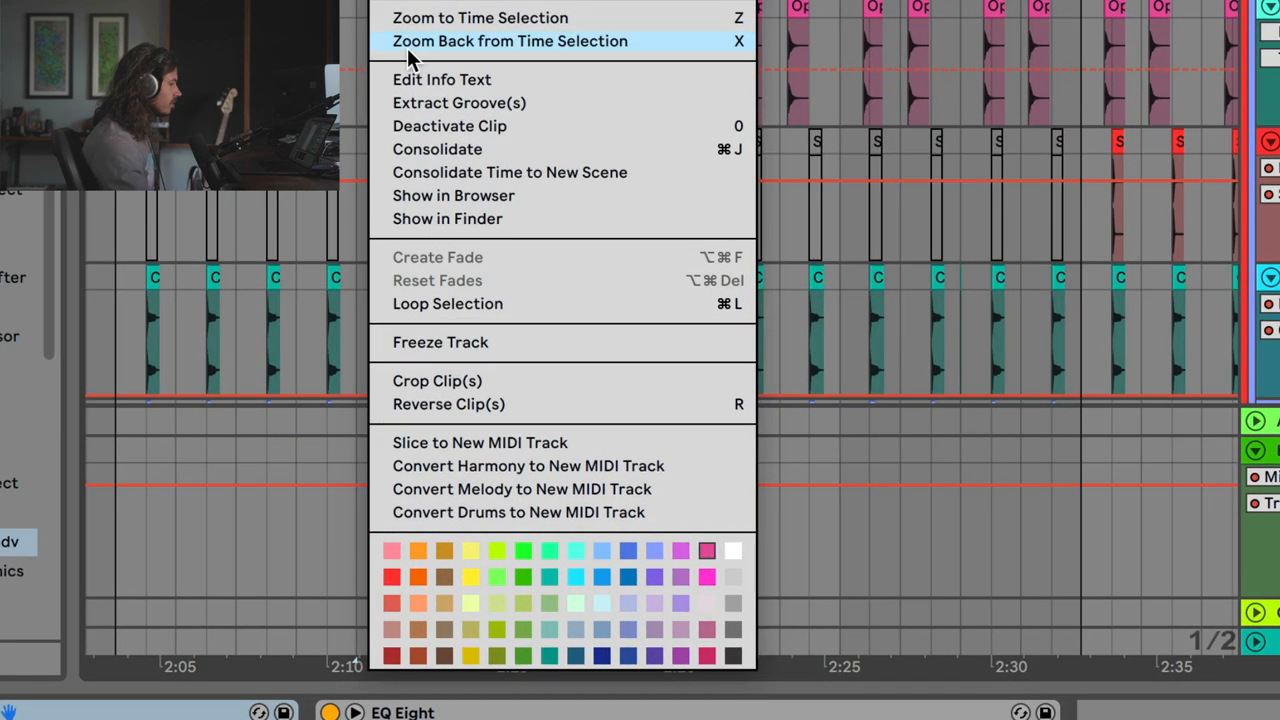
mouse_move(518, 512)
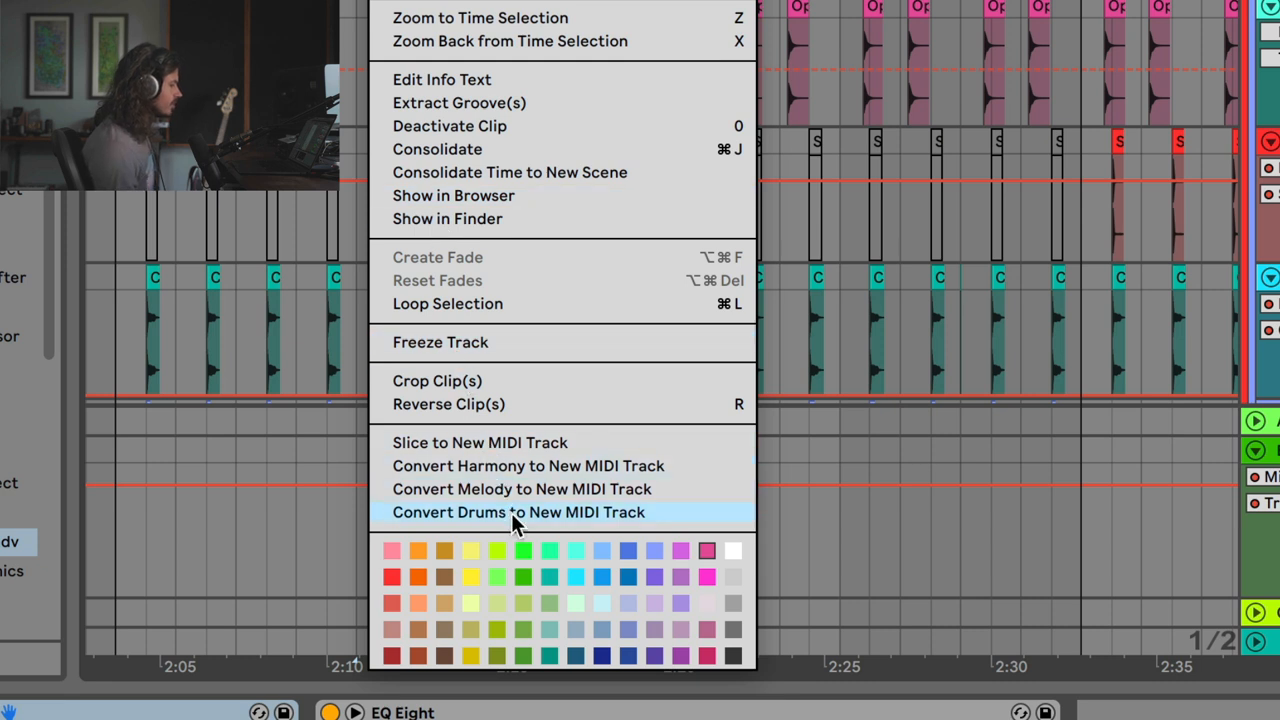
mouse_move(445, 512)
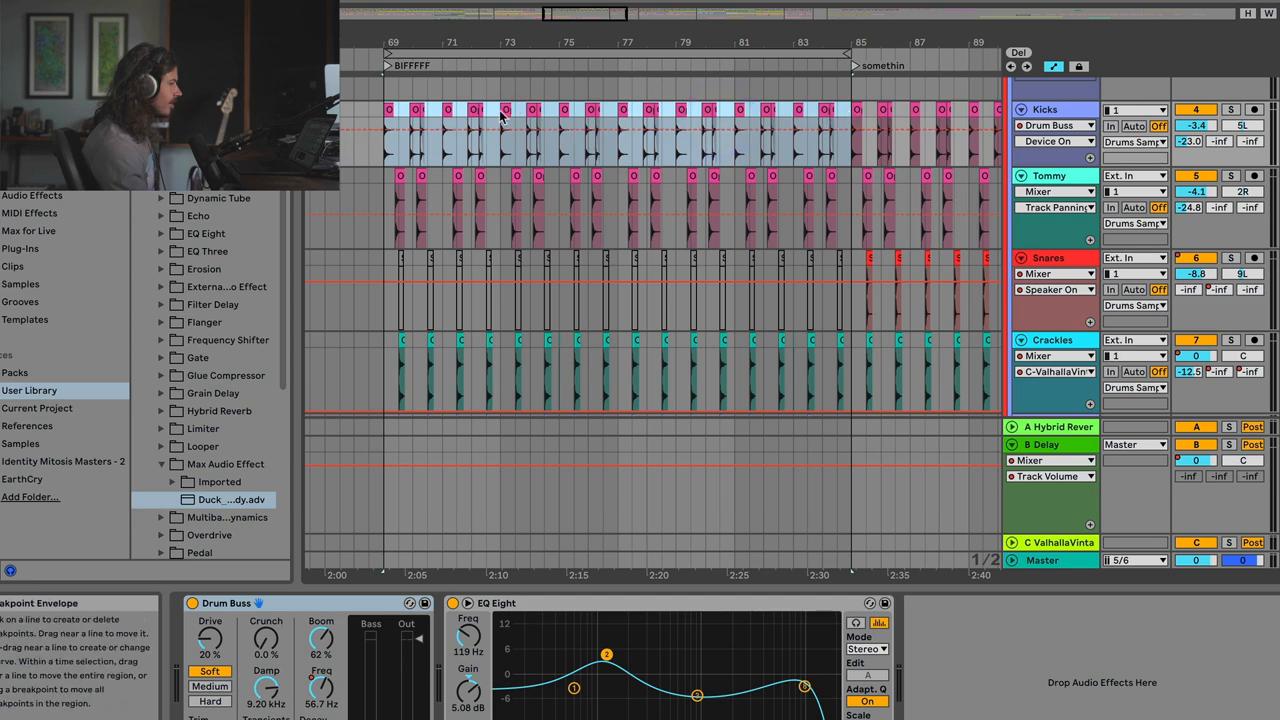
Step: Open the context menu on the selected bar 69–85 kick clips to consolidate them
right_click(530, 110)
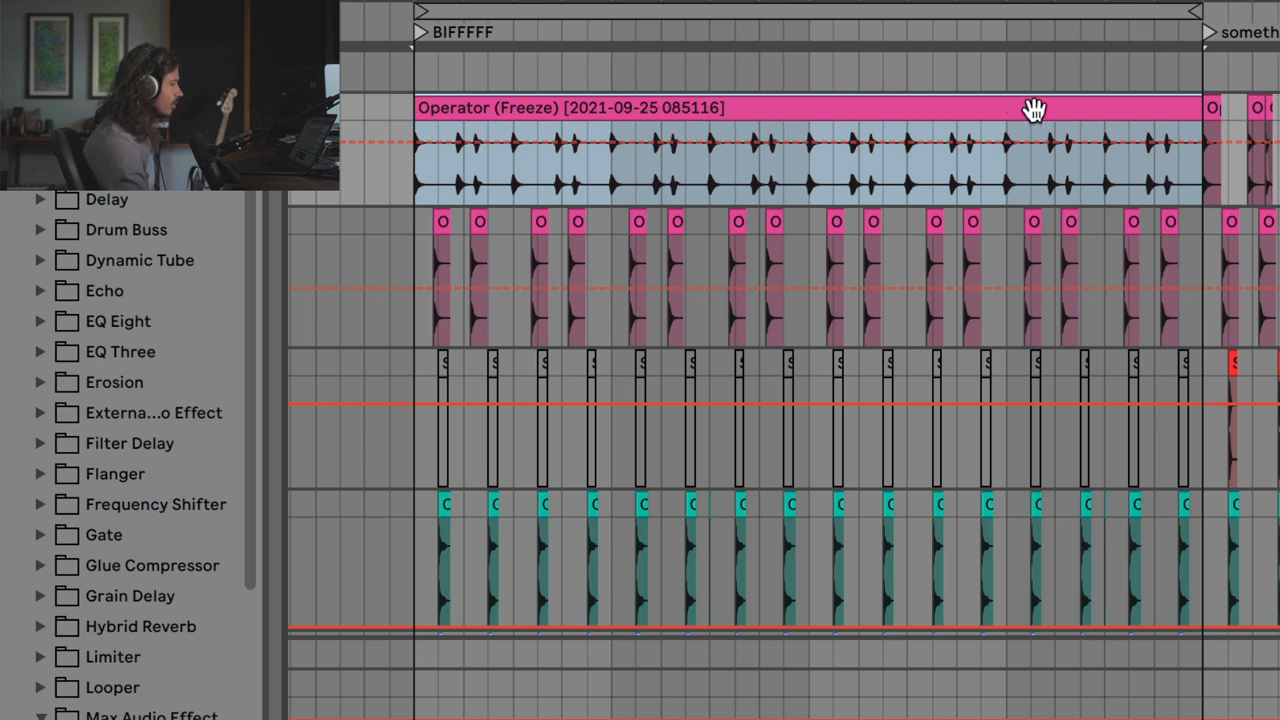
mouse_move(805, 106)
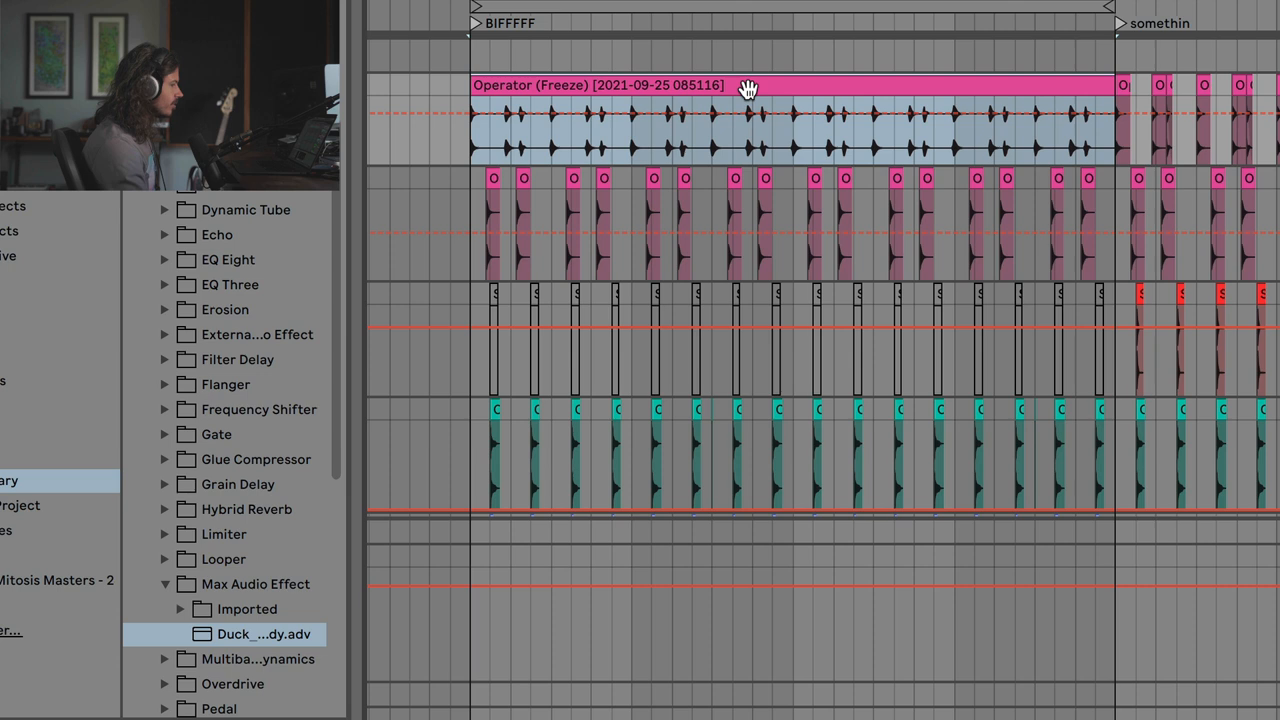
Step: Open the context menu on the consolidated Operator (Freeze) kick clip for conversion
right_click(748, 85)
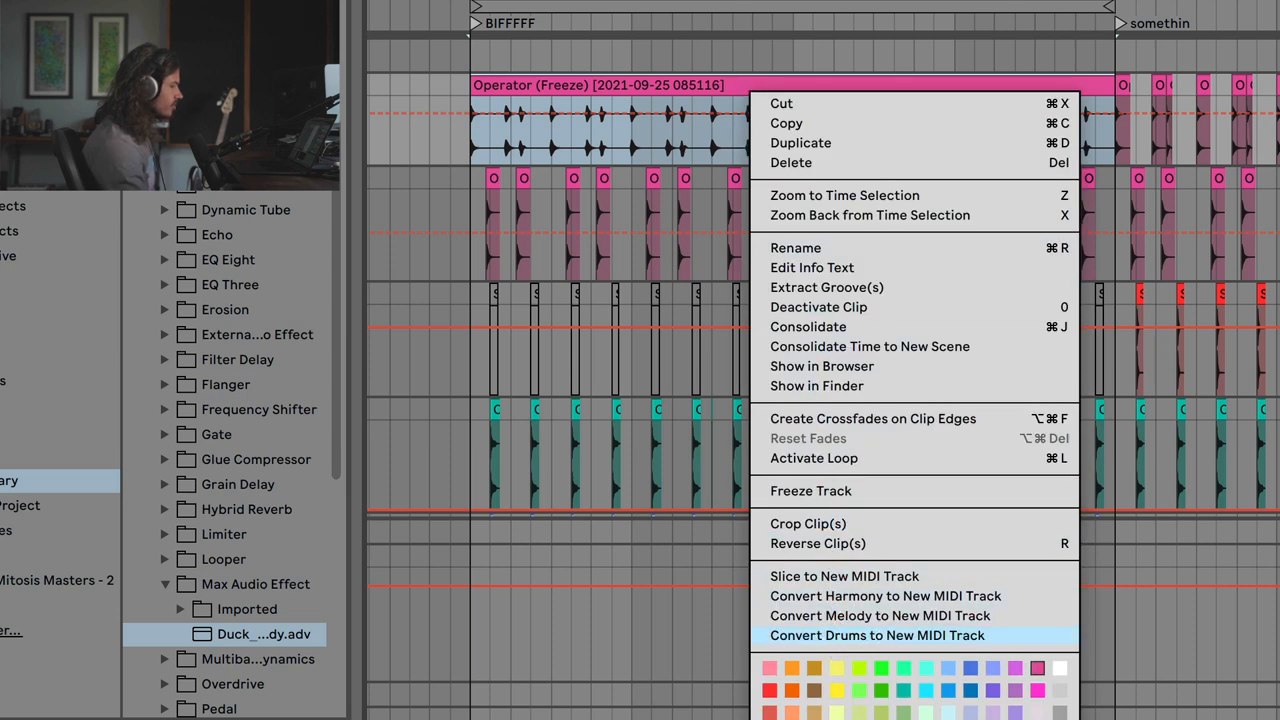
mouse_move(865, 640)
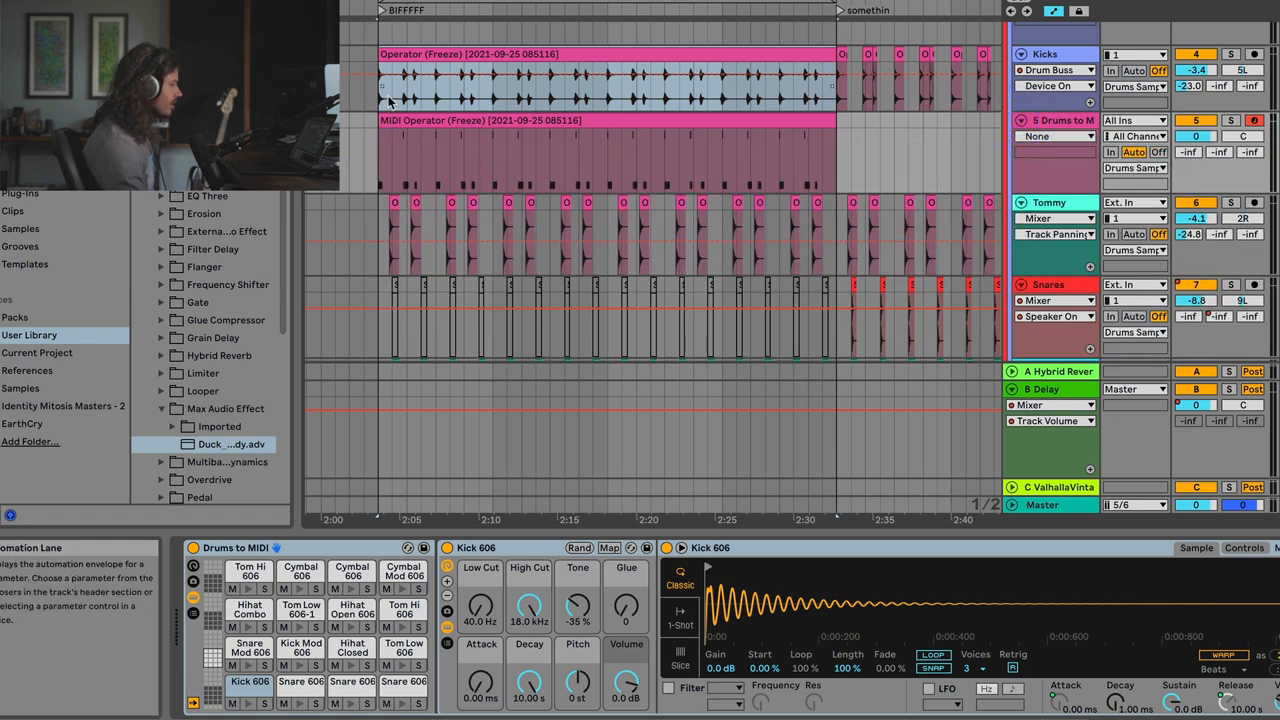
mouse_move(405, 147)
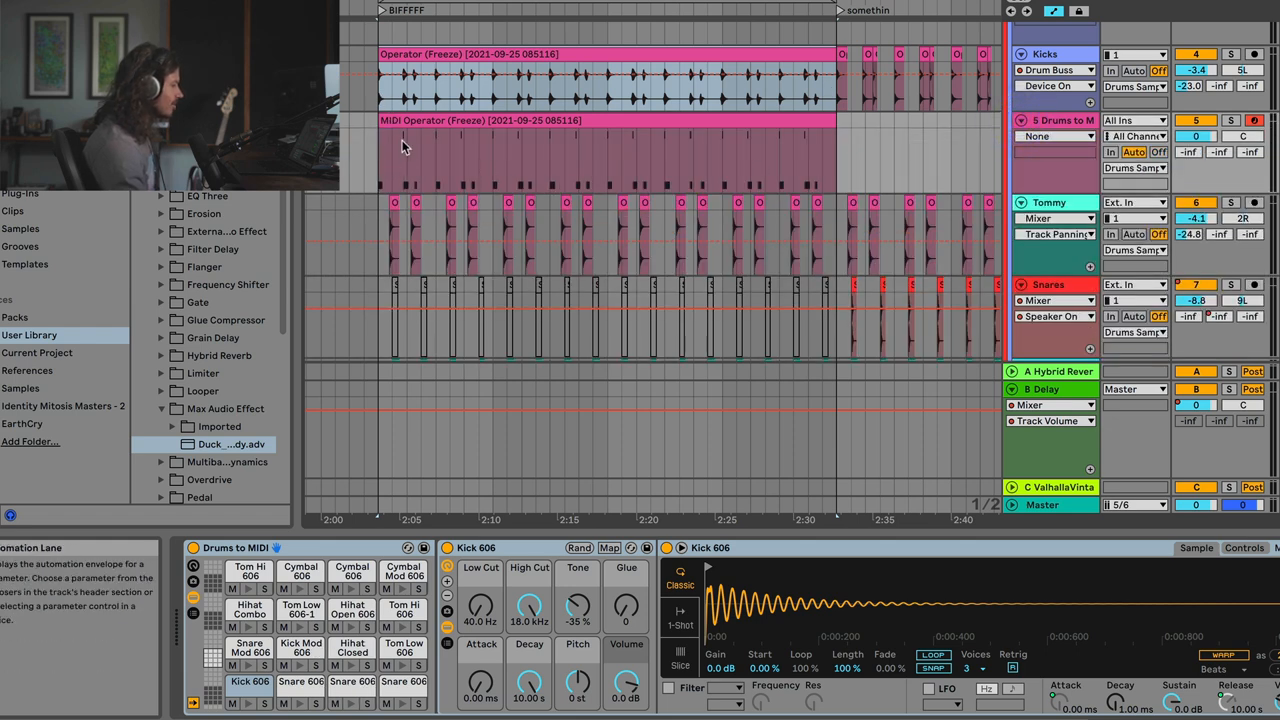
mouse_move(1225, 55)
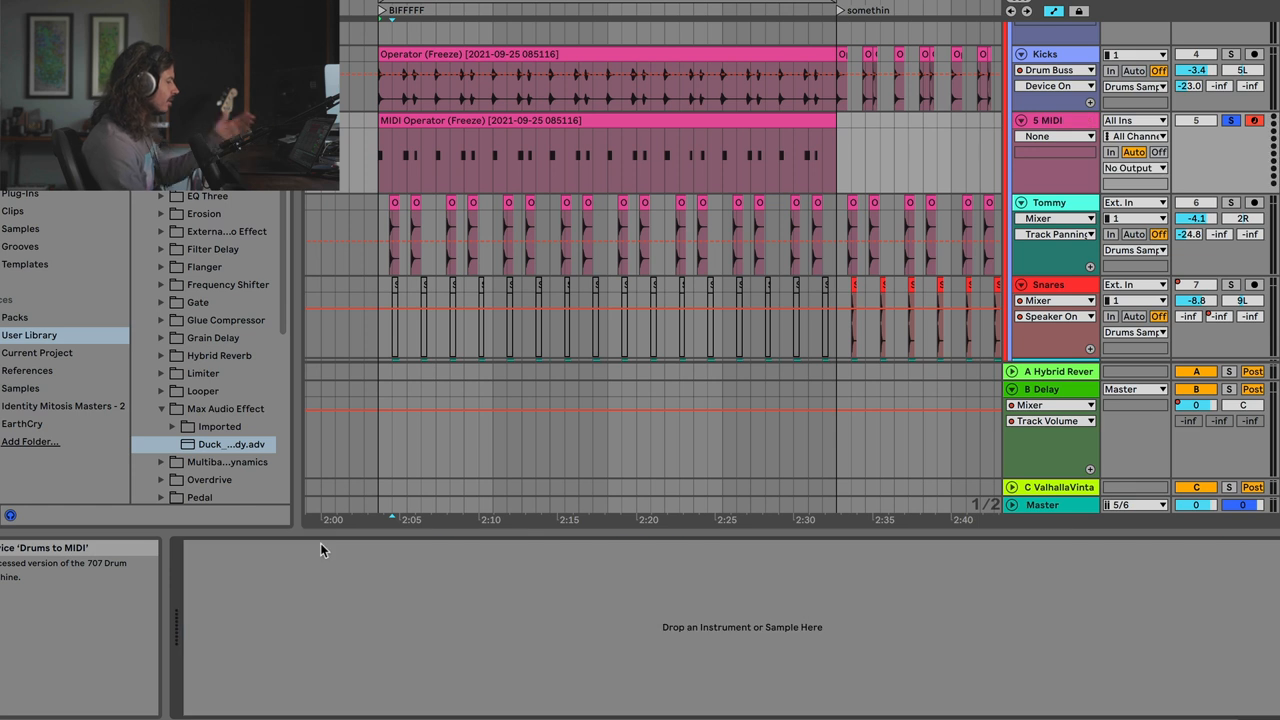
mouse_move(800, 95)
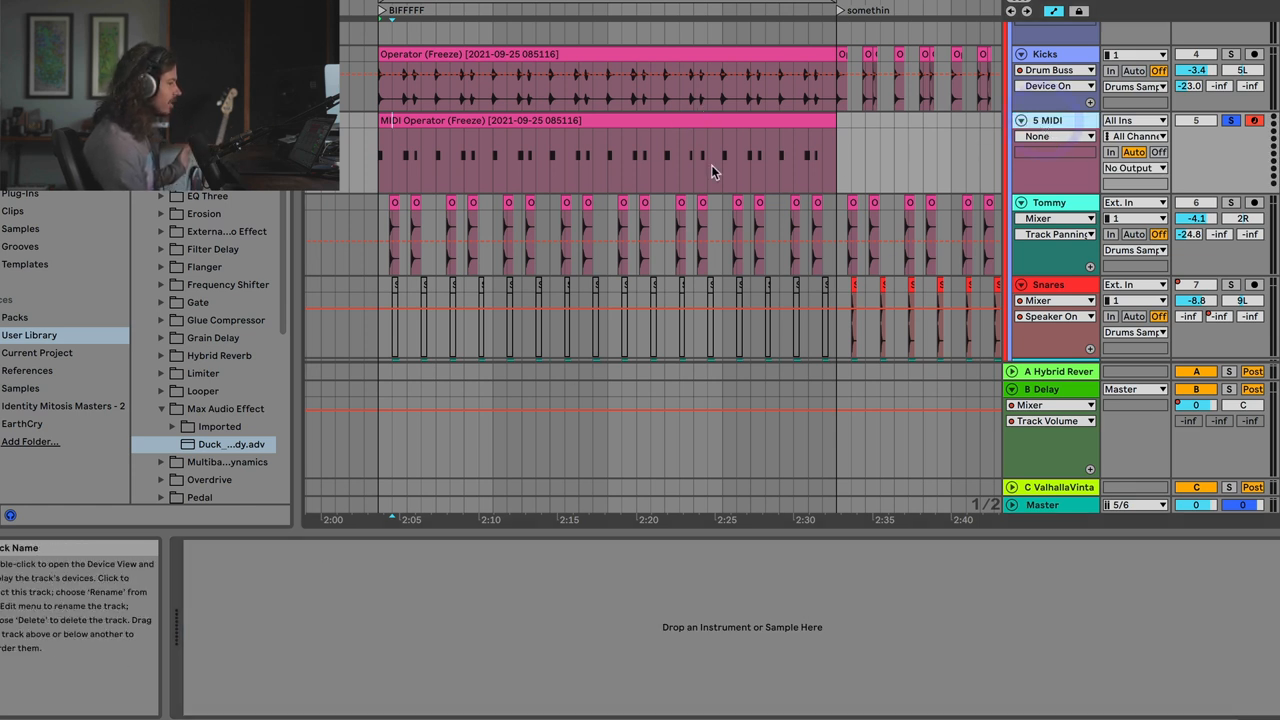
Step: Open the new MIDI track header's options menu to rename it kick
right_click(1048, 120)
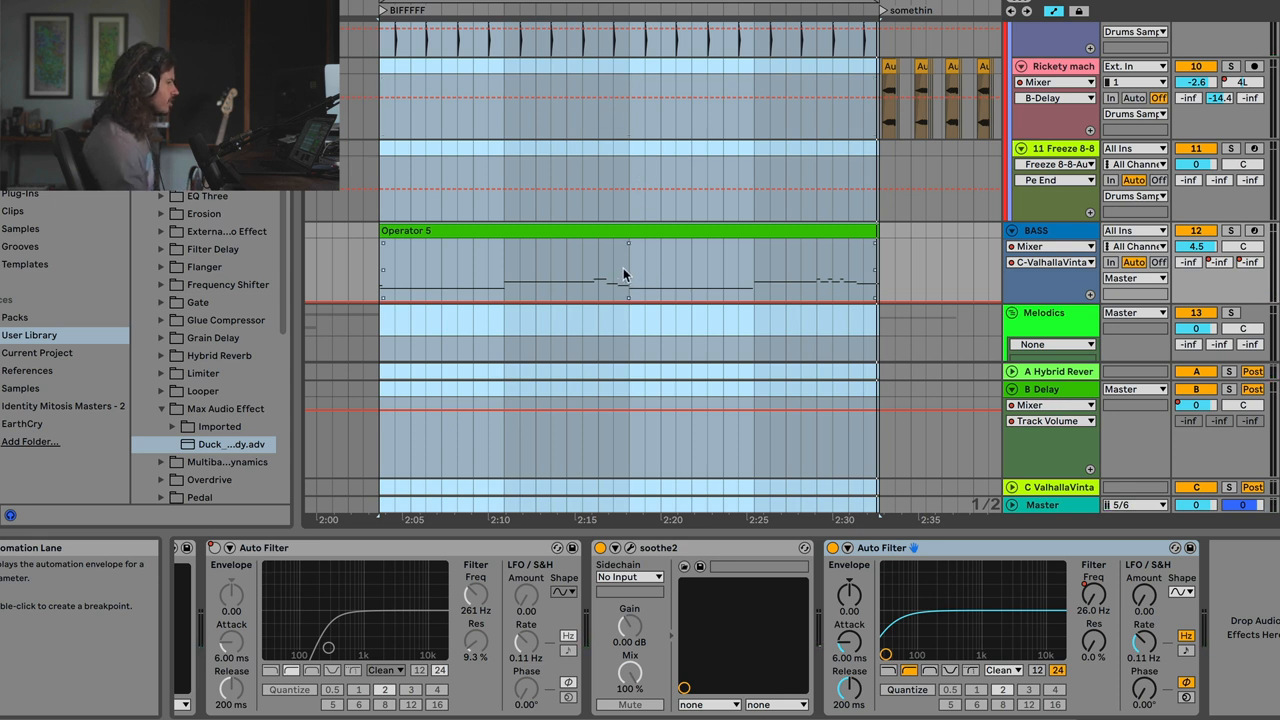
mouse_move(557, 243)
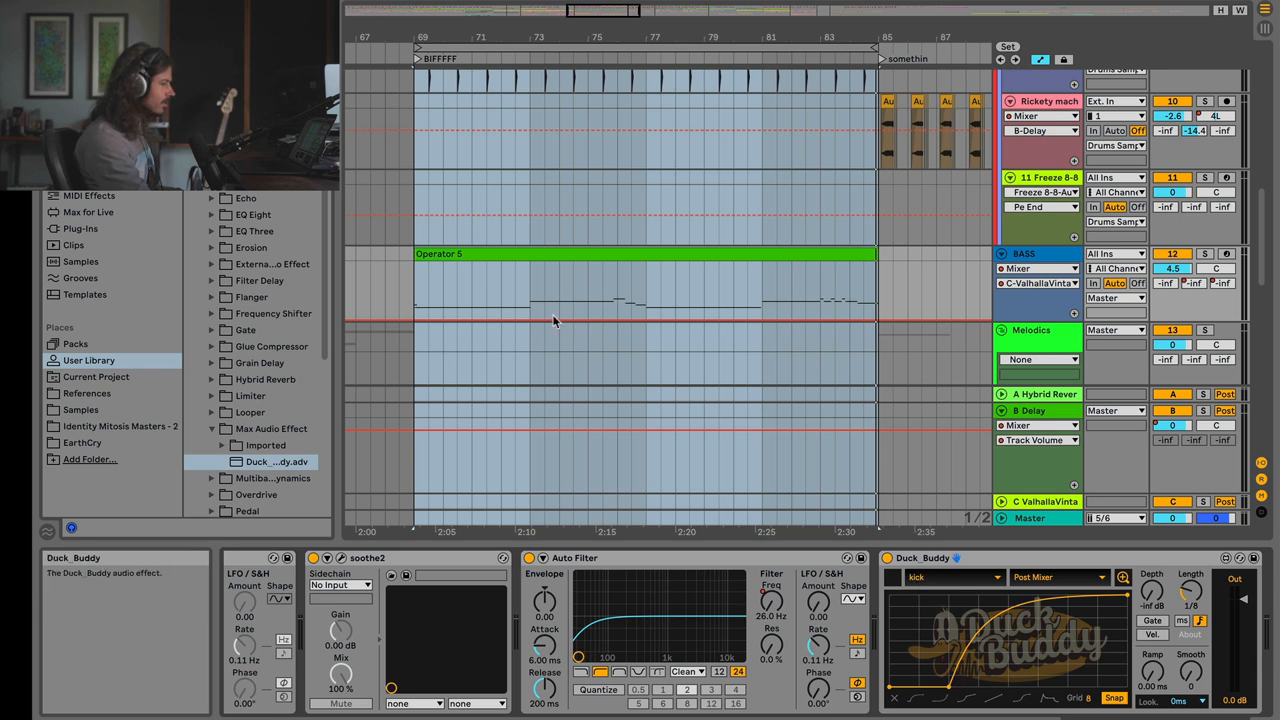
mouse_move(857, 473)
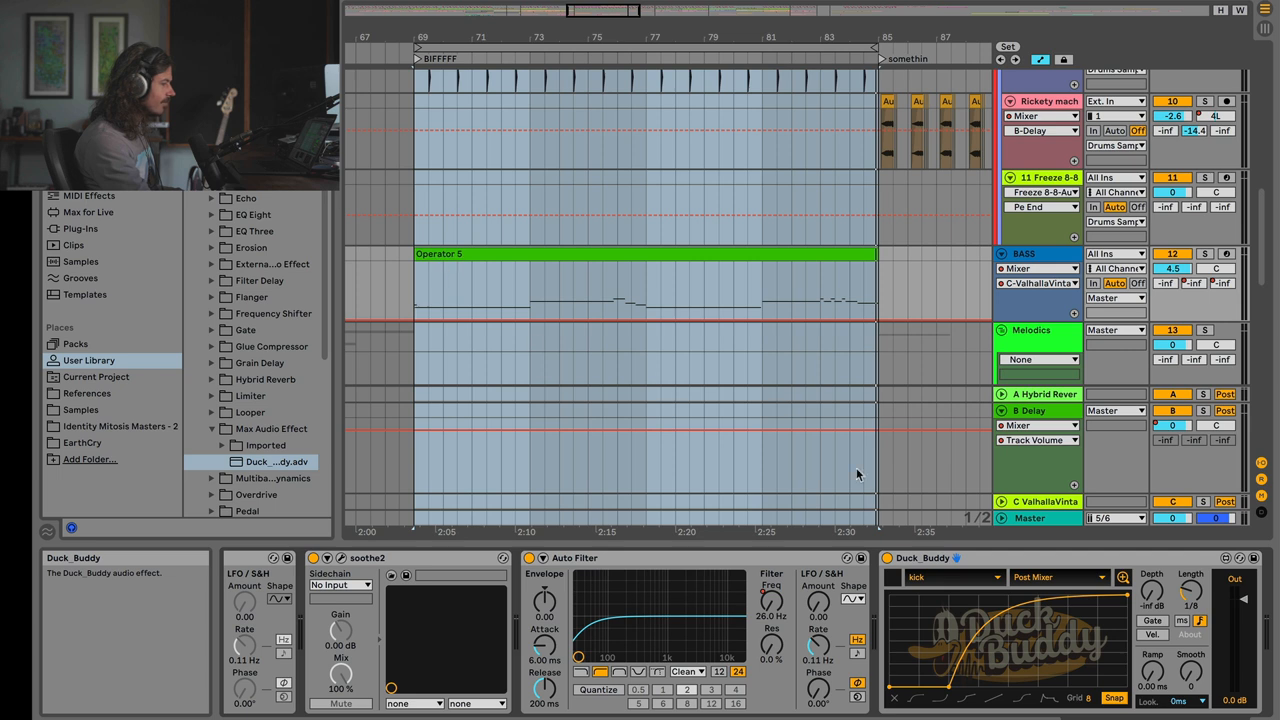
mouse_move(893, 587)
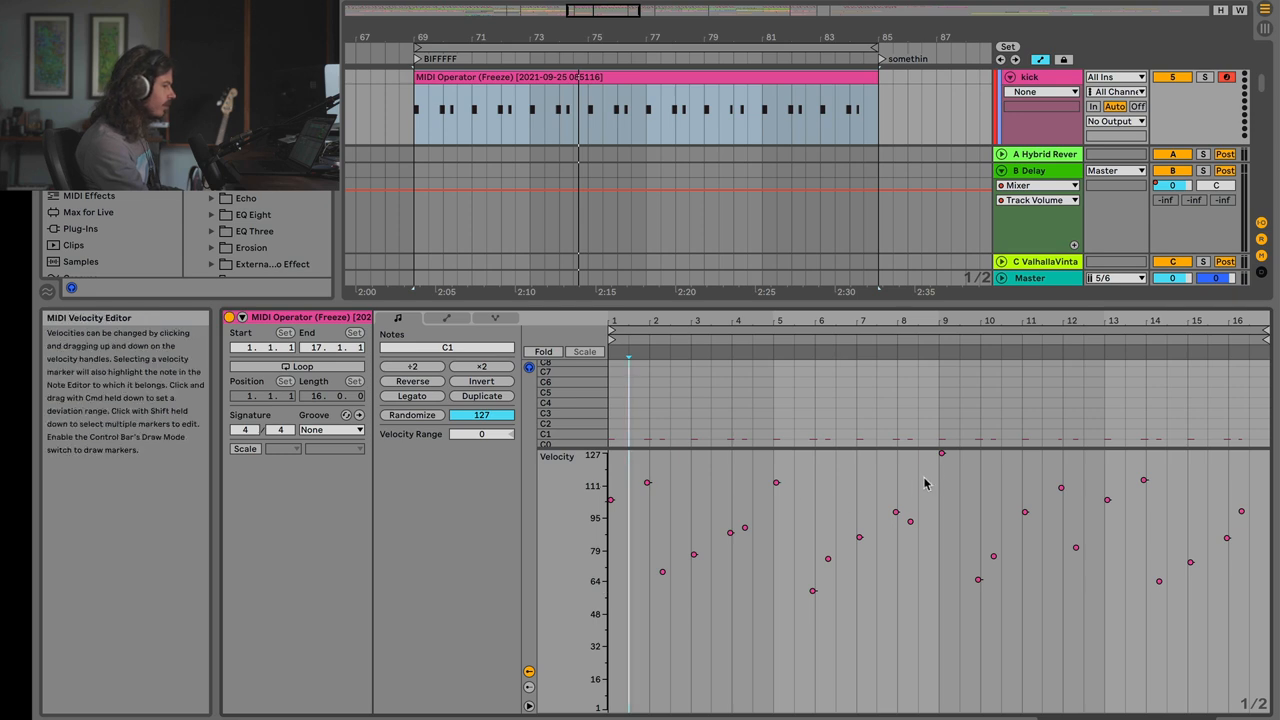
mouse_move(931, 477)
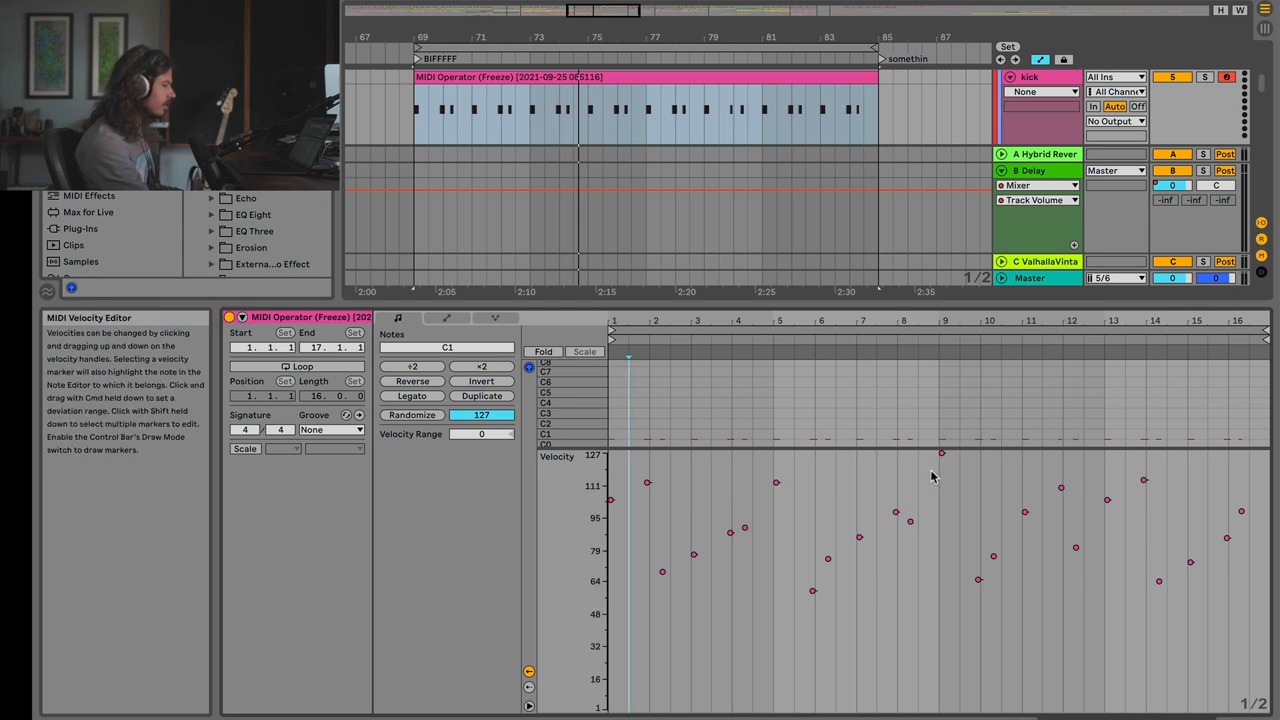
mouse_move(938, 589)
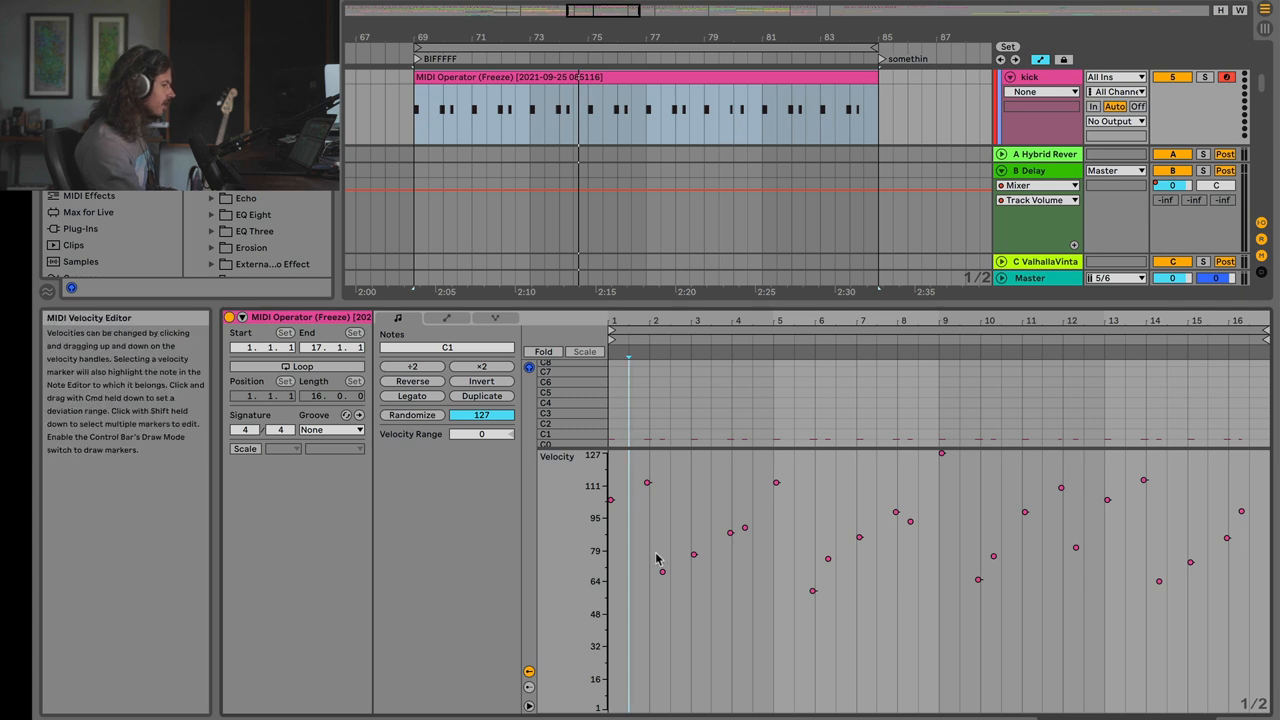
mouse_move(779, 524)
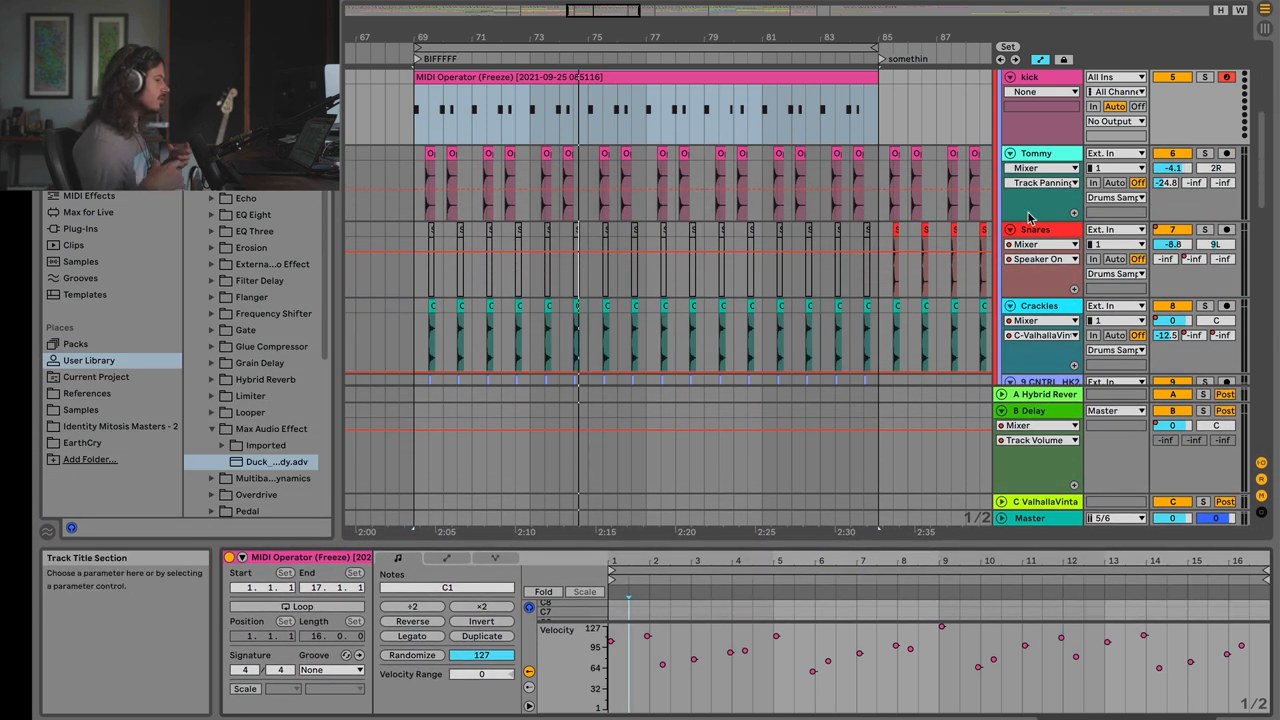
Step: Scroll down to bring the BASS track's Duck_Buddy device into view
scroll("down", 3)
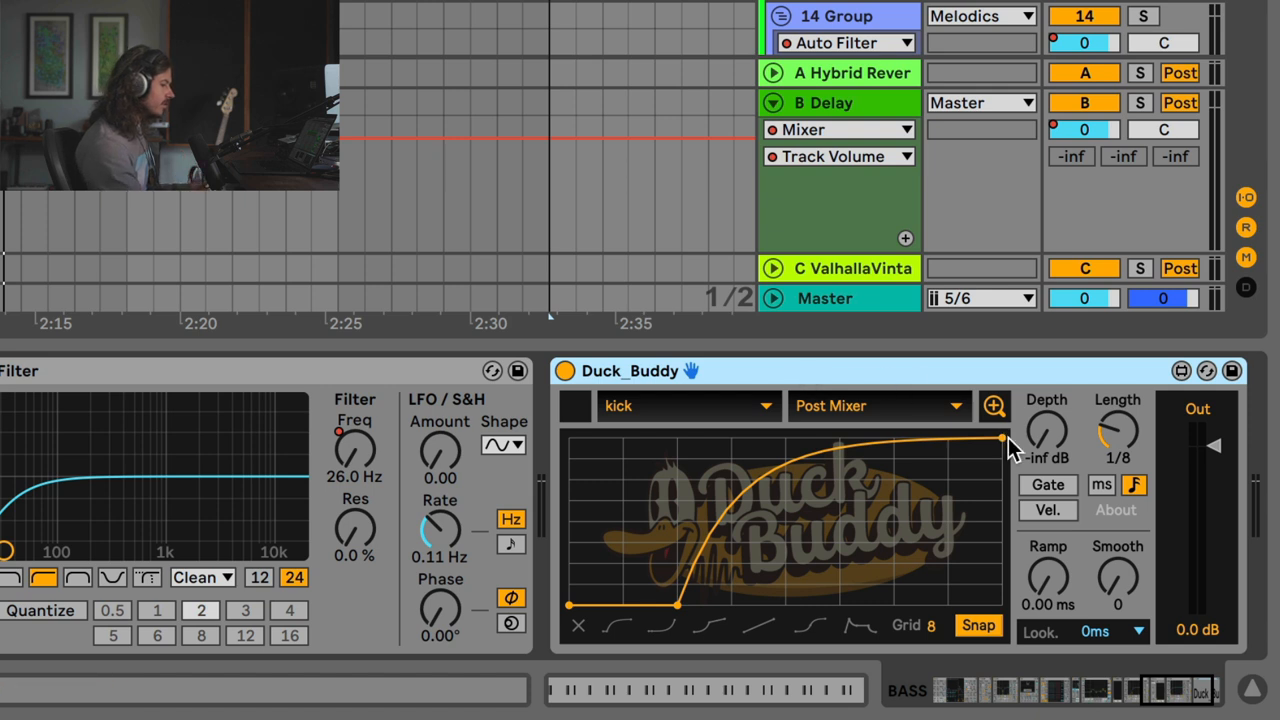
Step: Turn on Duck_Buddy's Vel. mode and settle the Depth knob at -40 dB
left_click(1047, 510)
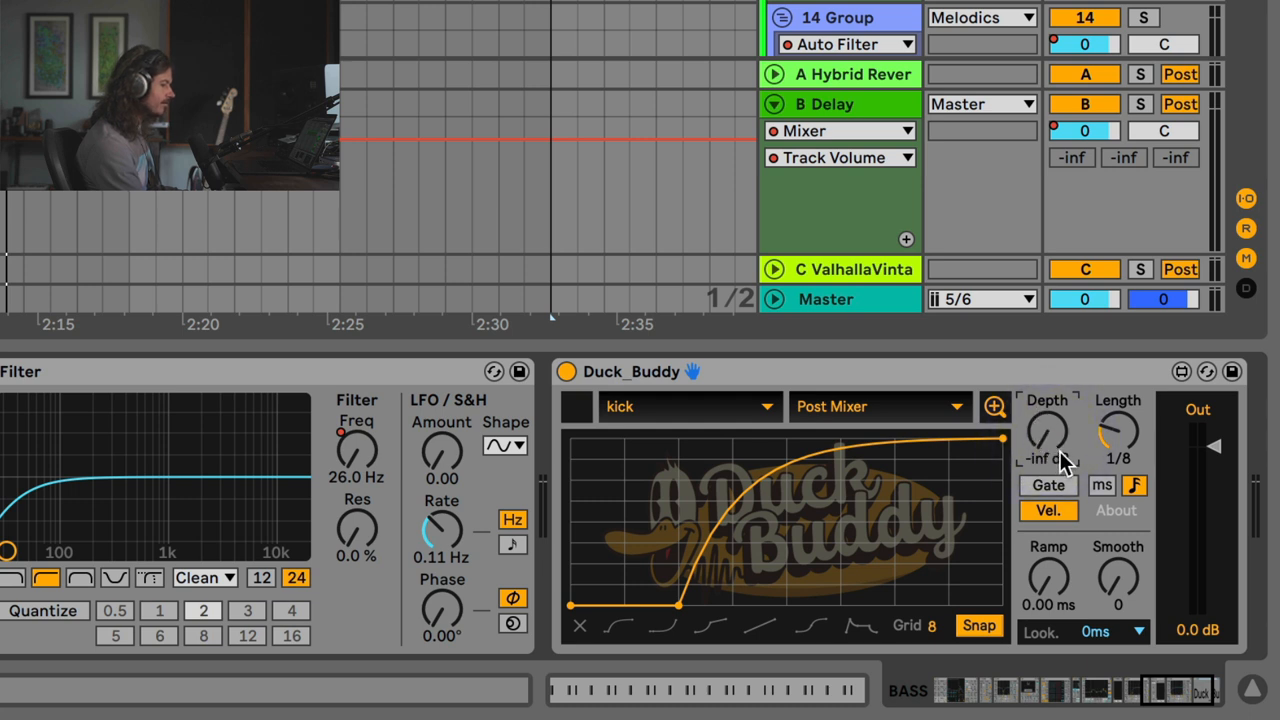
mouse_move(1053, 460)
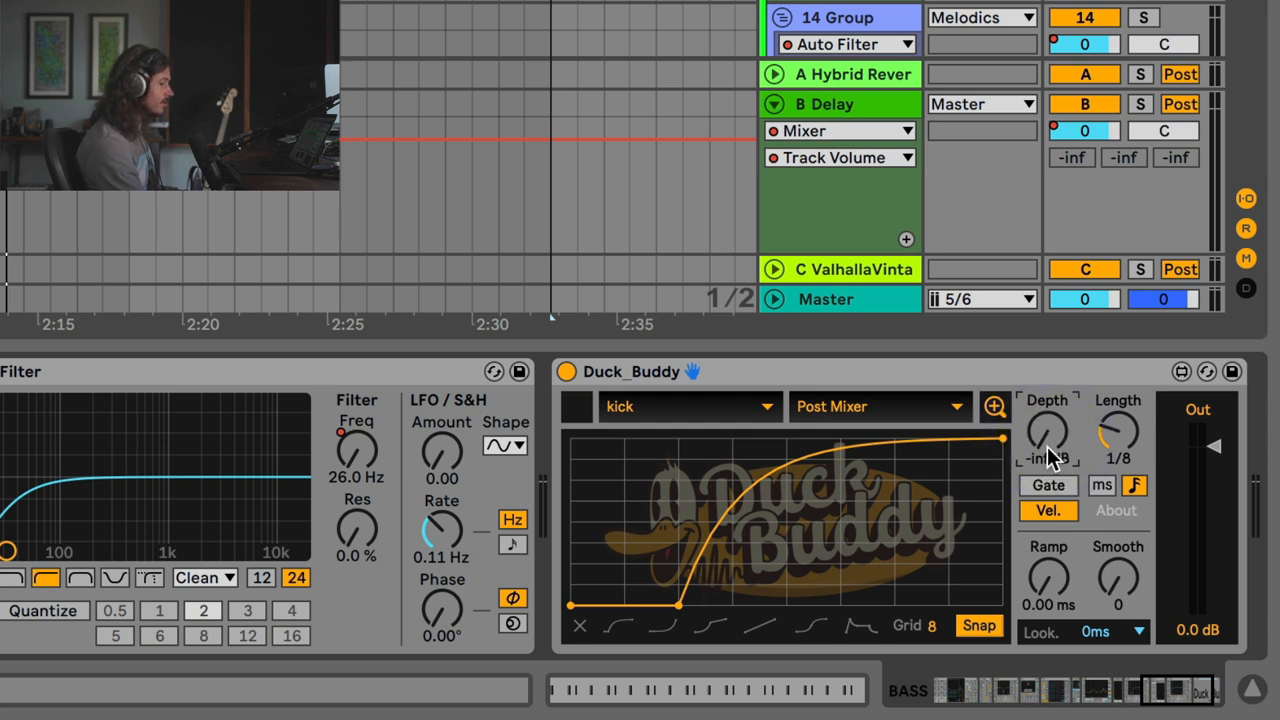
left_click_drag(1047, 430, 1050, 455)
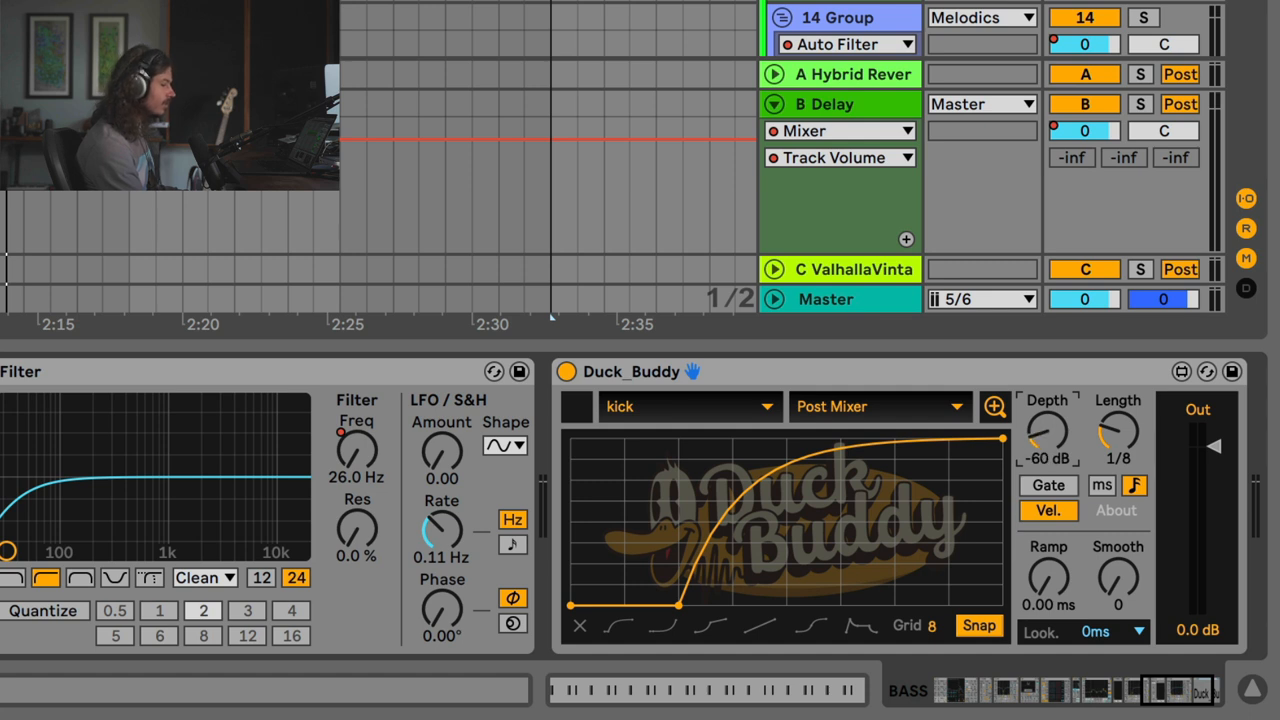
left_click_drag(1049, 432, 1049, 410)
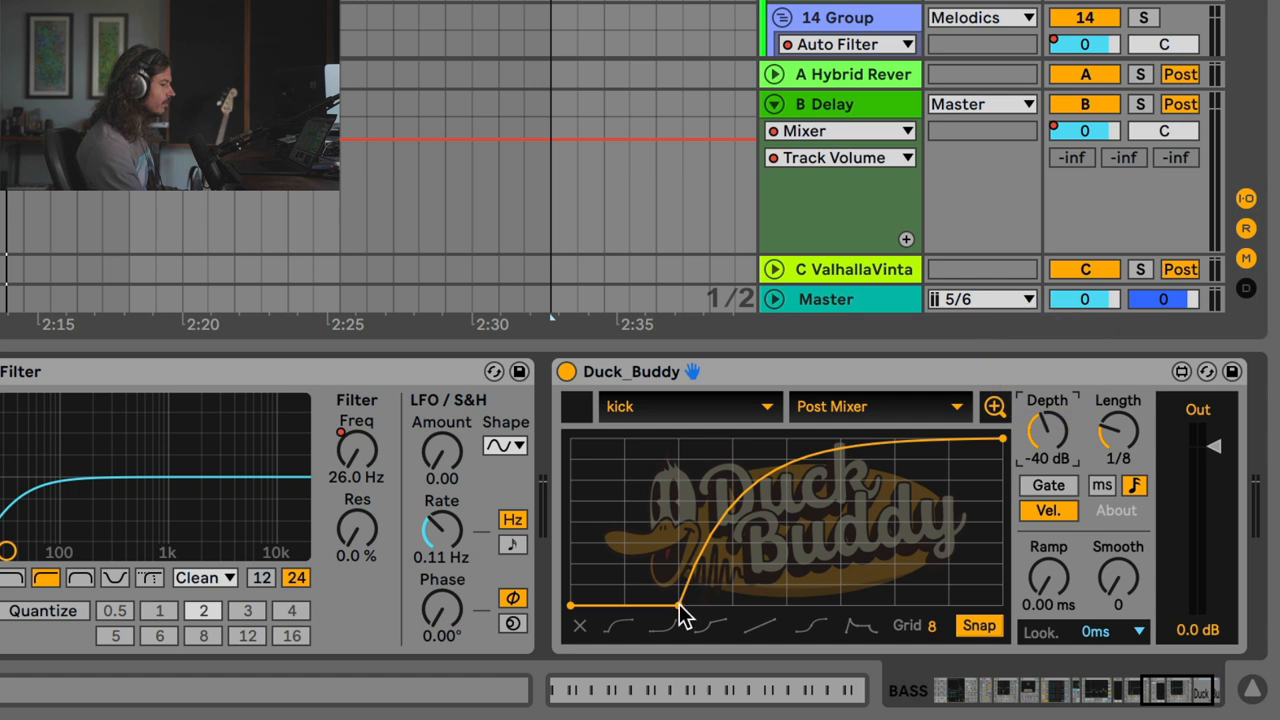
Step: Drag the ducking curve's inner breakpoint earlier and slightly above the floor
left_click_drag(685, 608, 622, 608)
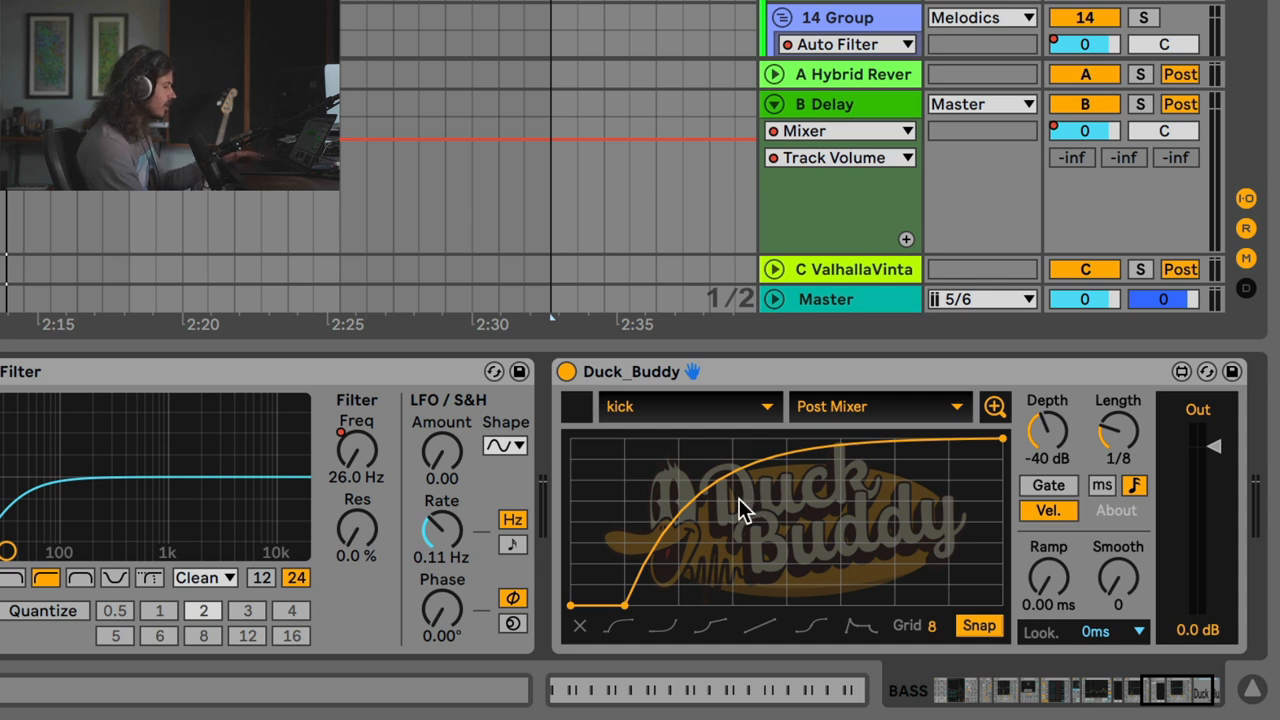
mouse_move(697, 508)
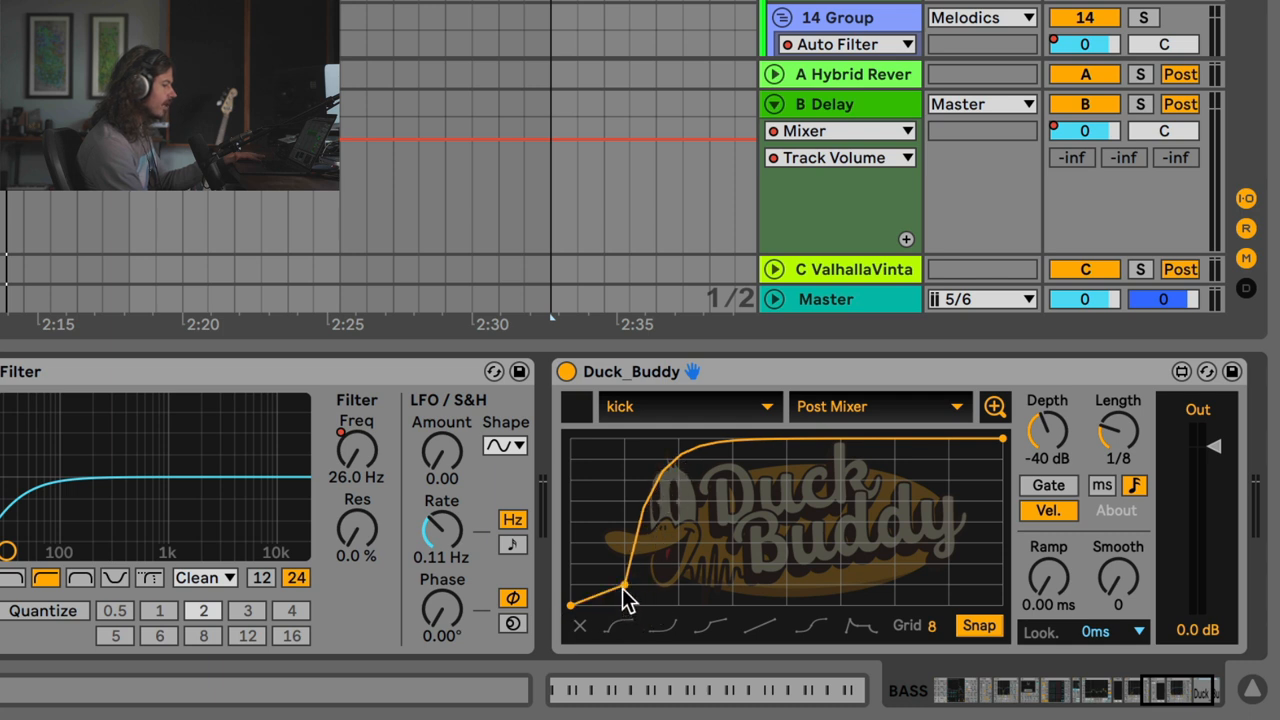
left_click_drag(625, 582, 625, 585)
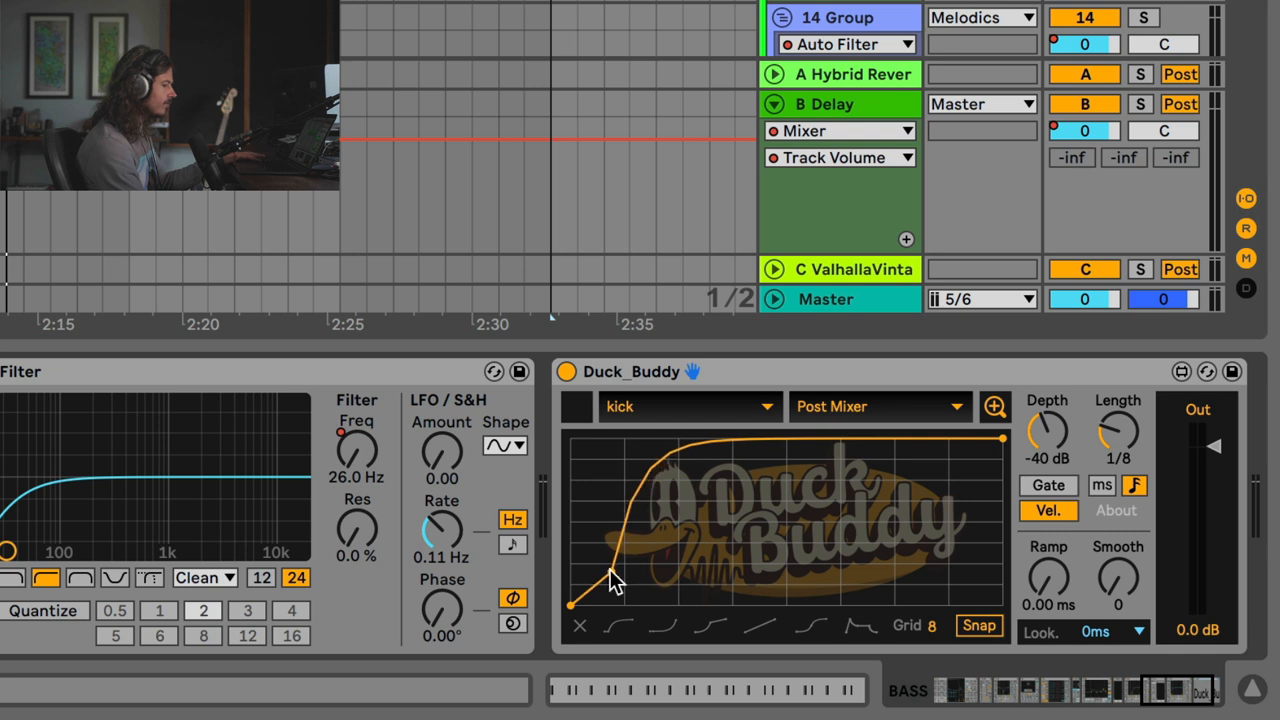
left_click_drag(610, 560, 610, 580)
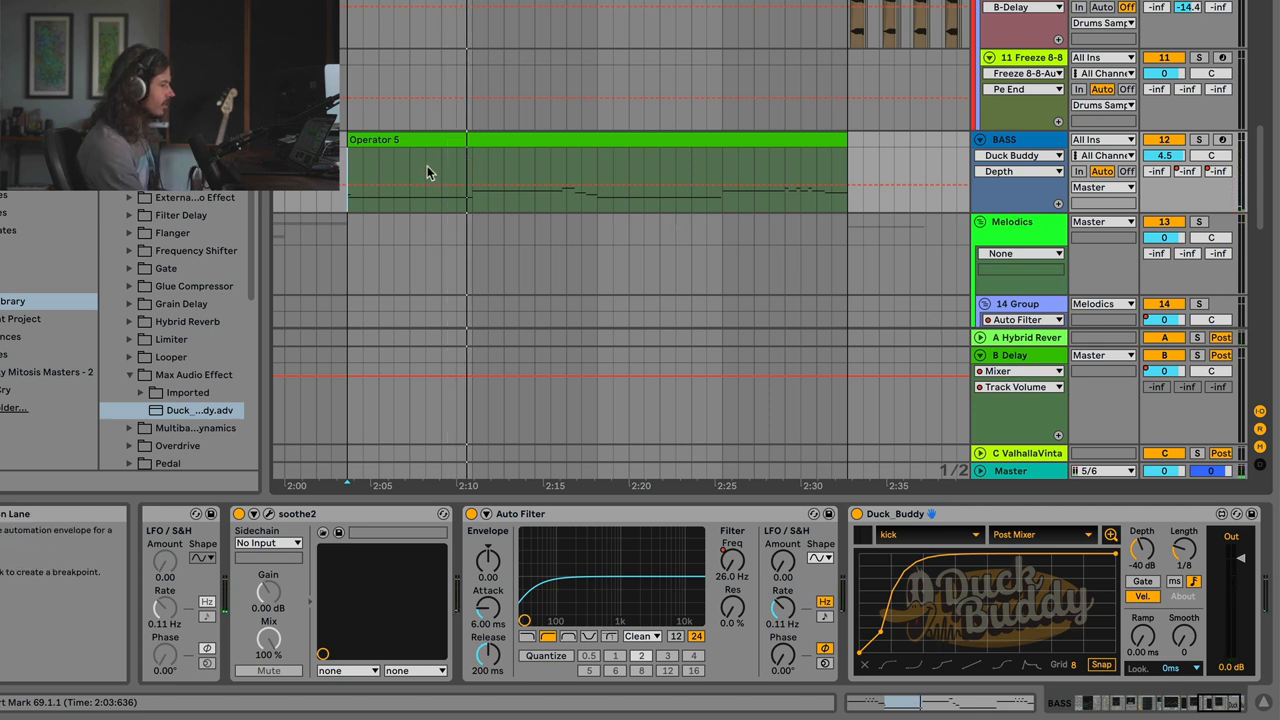
mouse_move(458, 162)
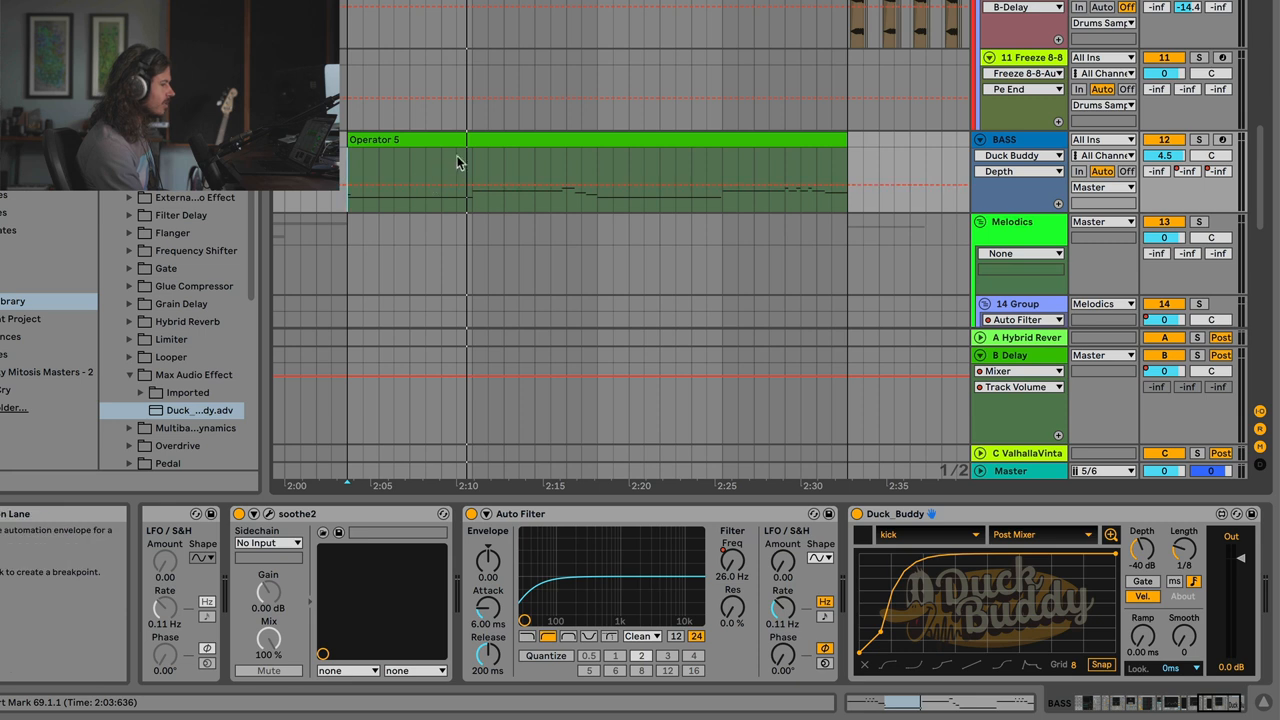
mouse_move(451, 172)
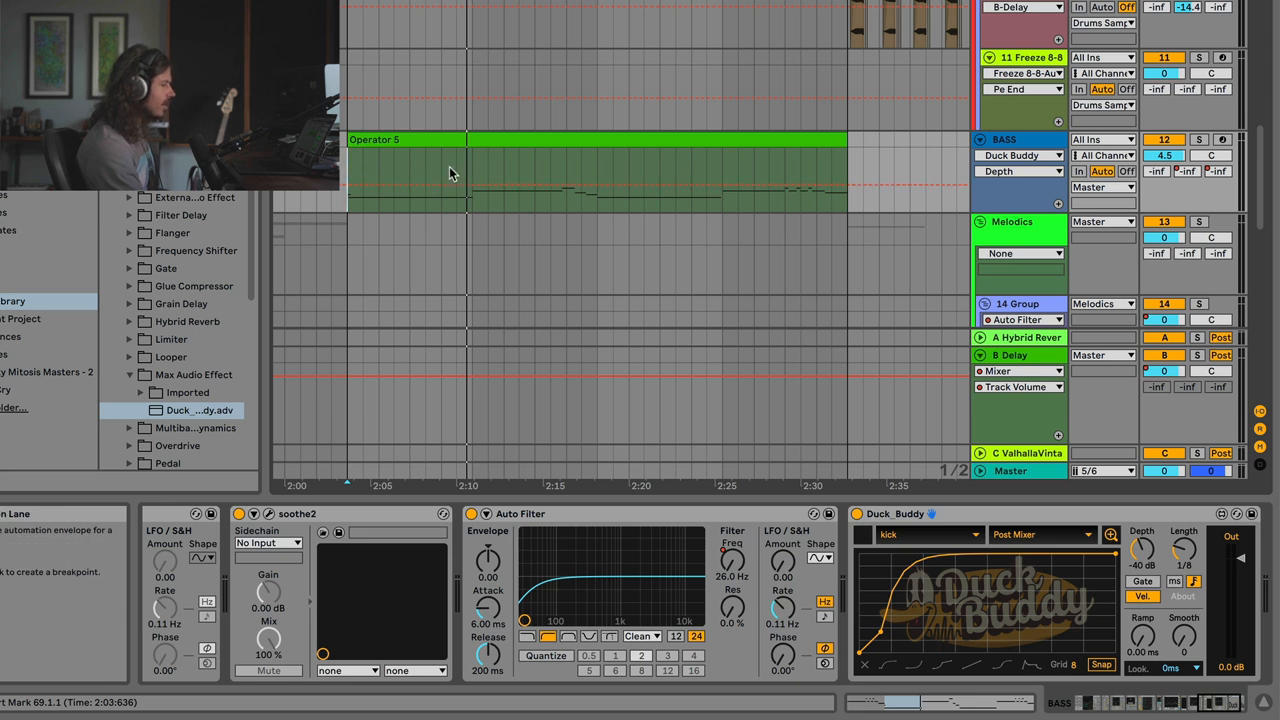
mouse_move(600, 166)
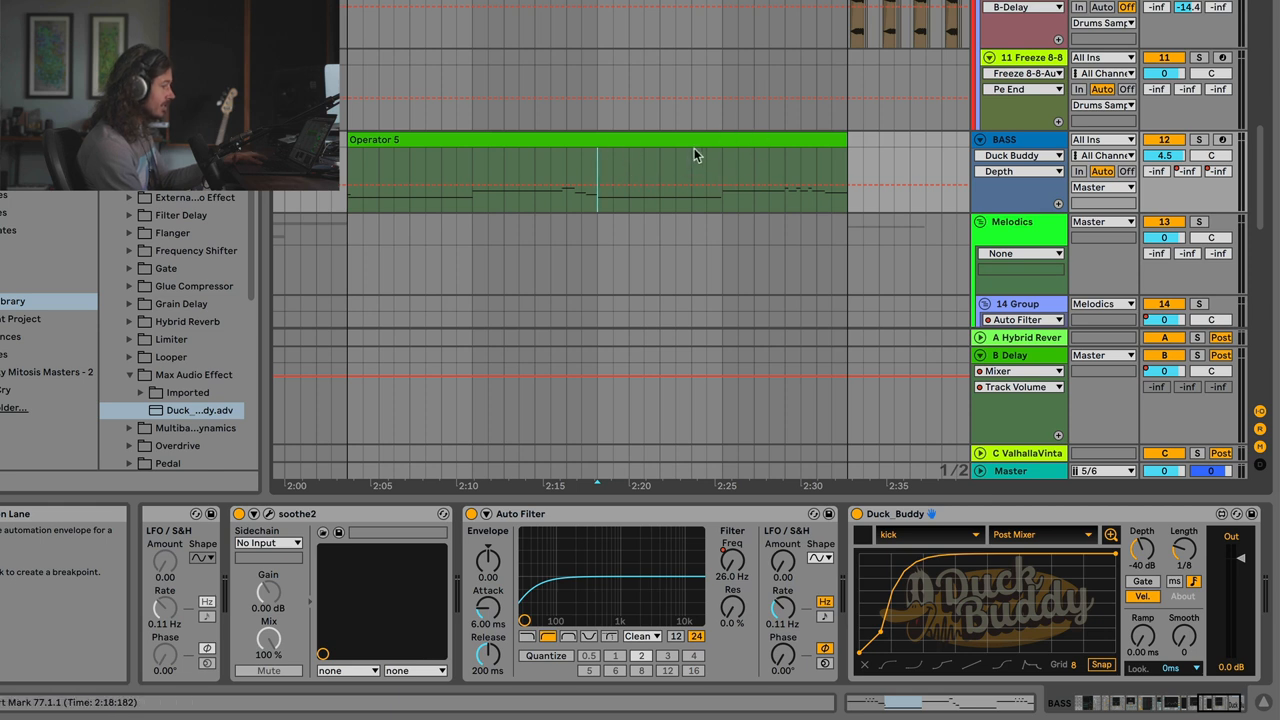
mouse_move(710, 141)
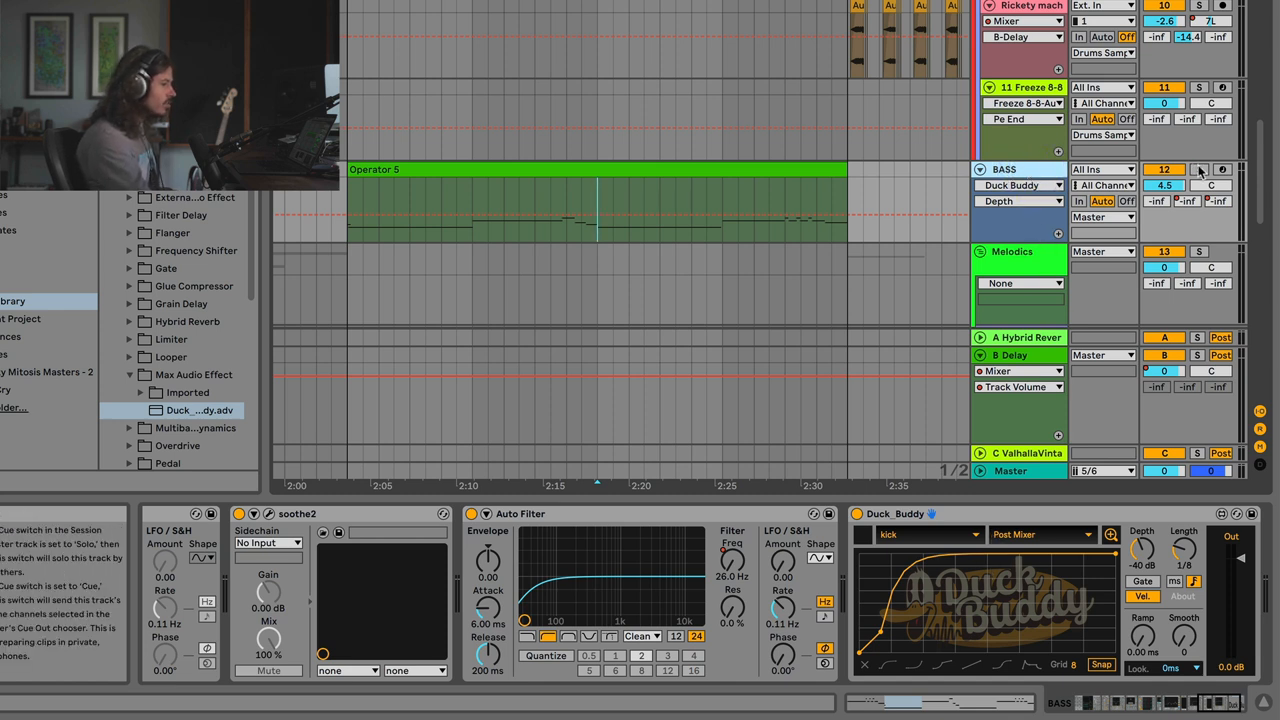
Step: Turn on the S (Solo) button on the BASS track
left_click(1199, 169)
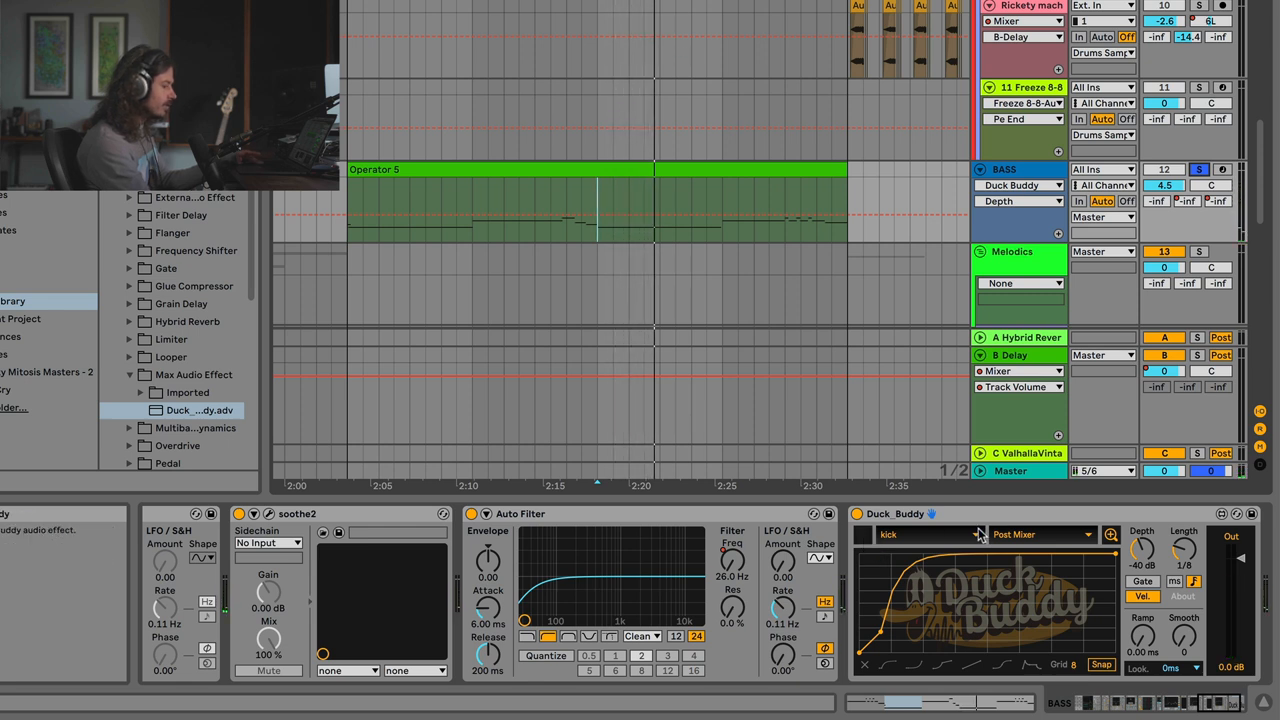
Step: Open Duck_Buddy's tap-point dropdown to change the kick source from Post Mixer to Pre FX
left_click(1042, 533)
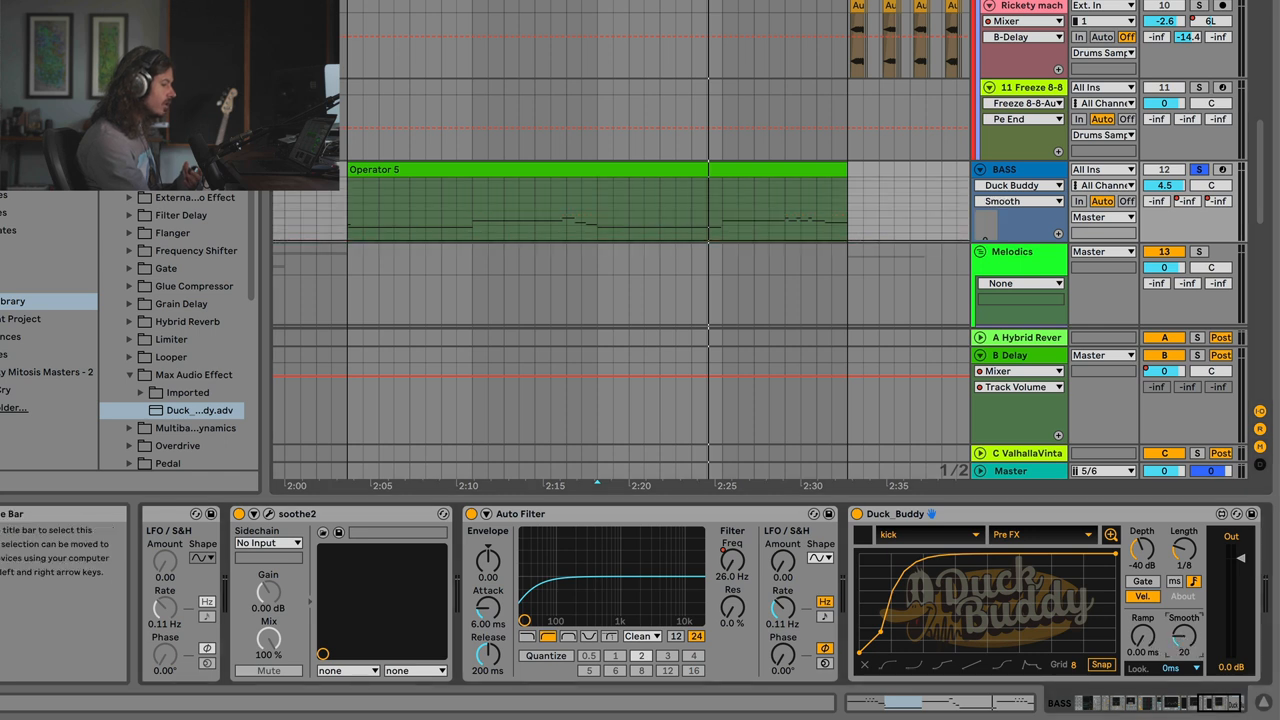
Step: Set Duck_Buddy's look-ahead to 10 ms, bringing the snare track into view
left_click(1172, 581)
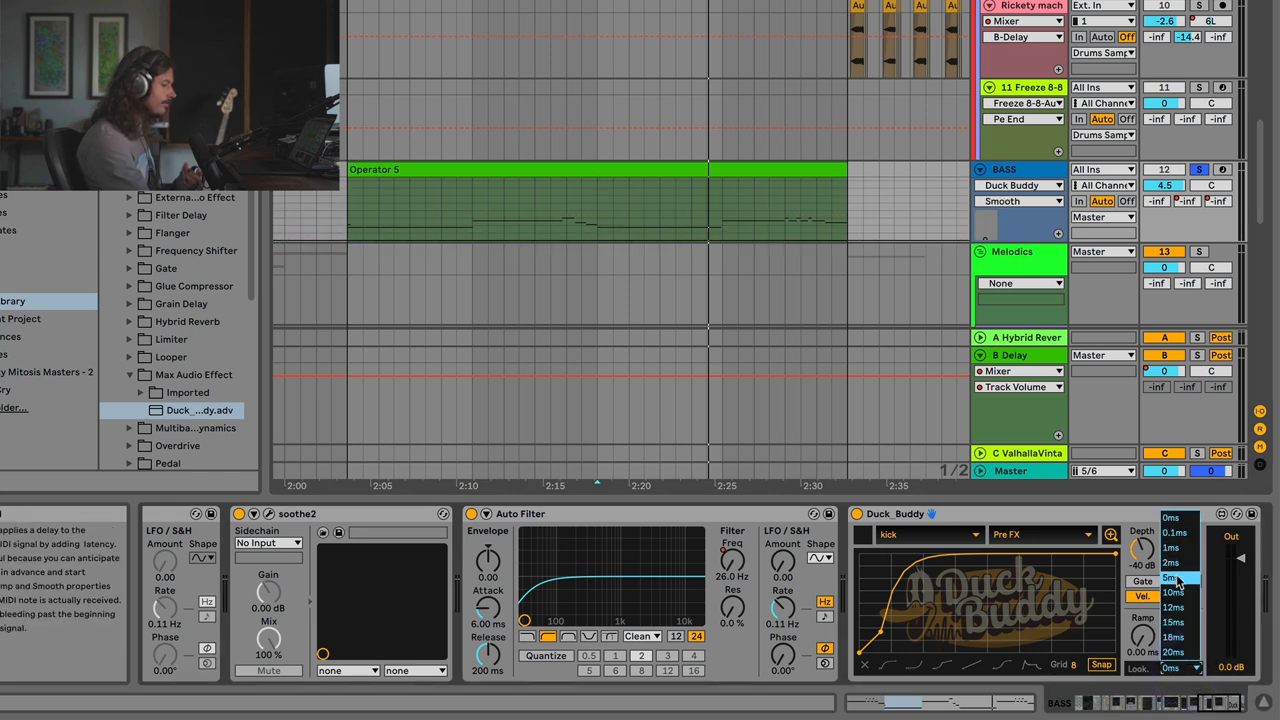
left_click(1175, 592)
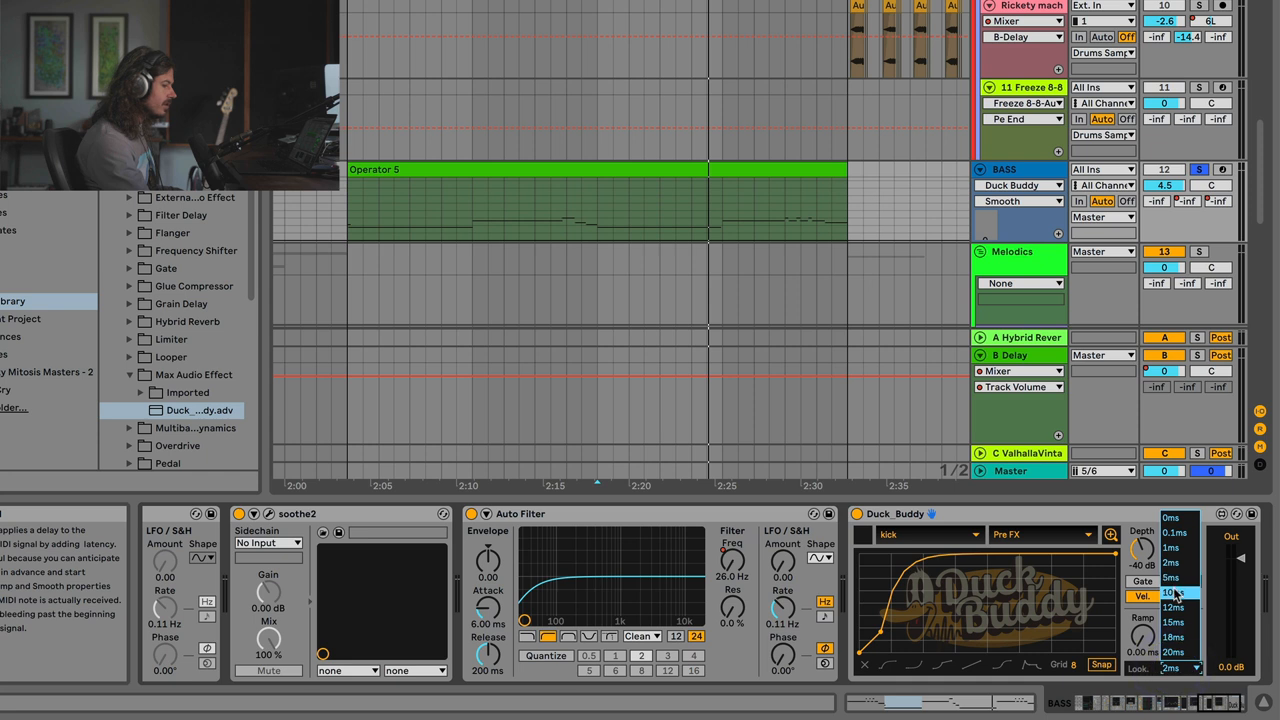
left_click(1173, 592)
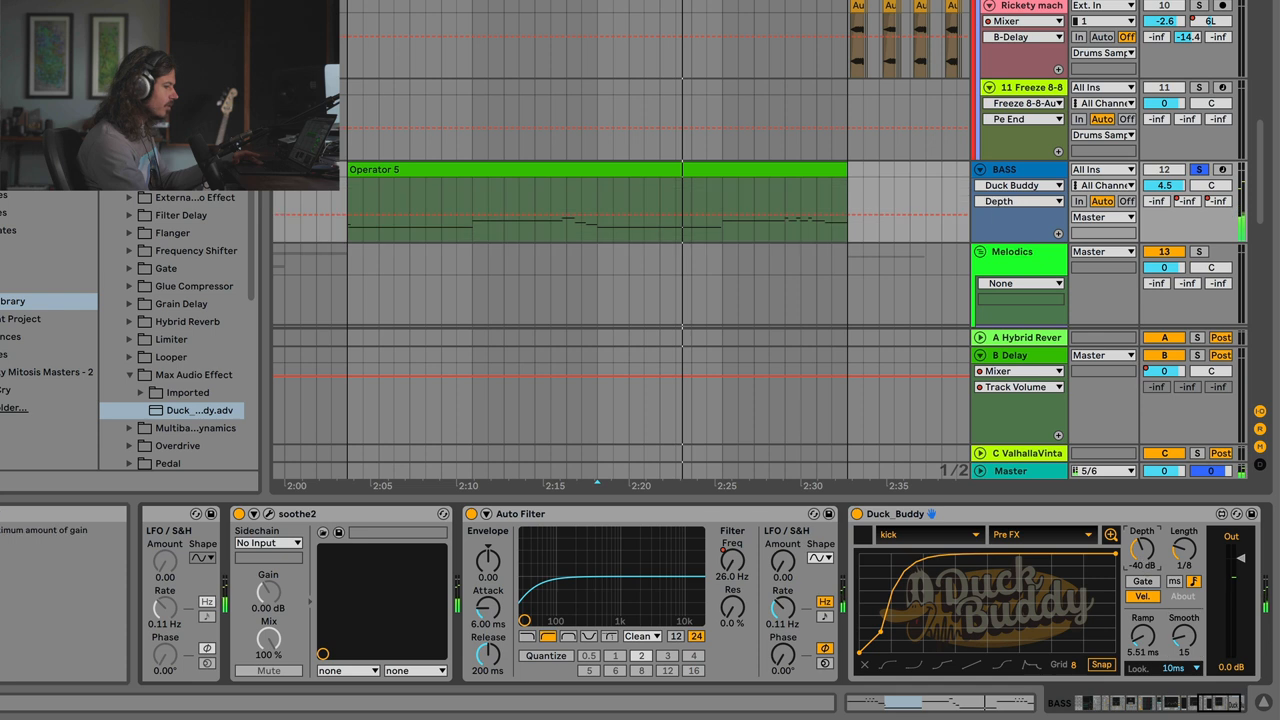
left_click_drag(1140, 550, 1140, 570)
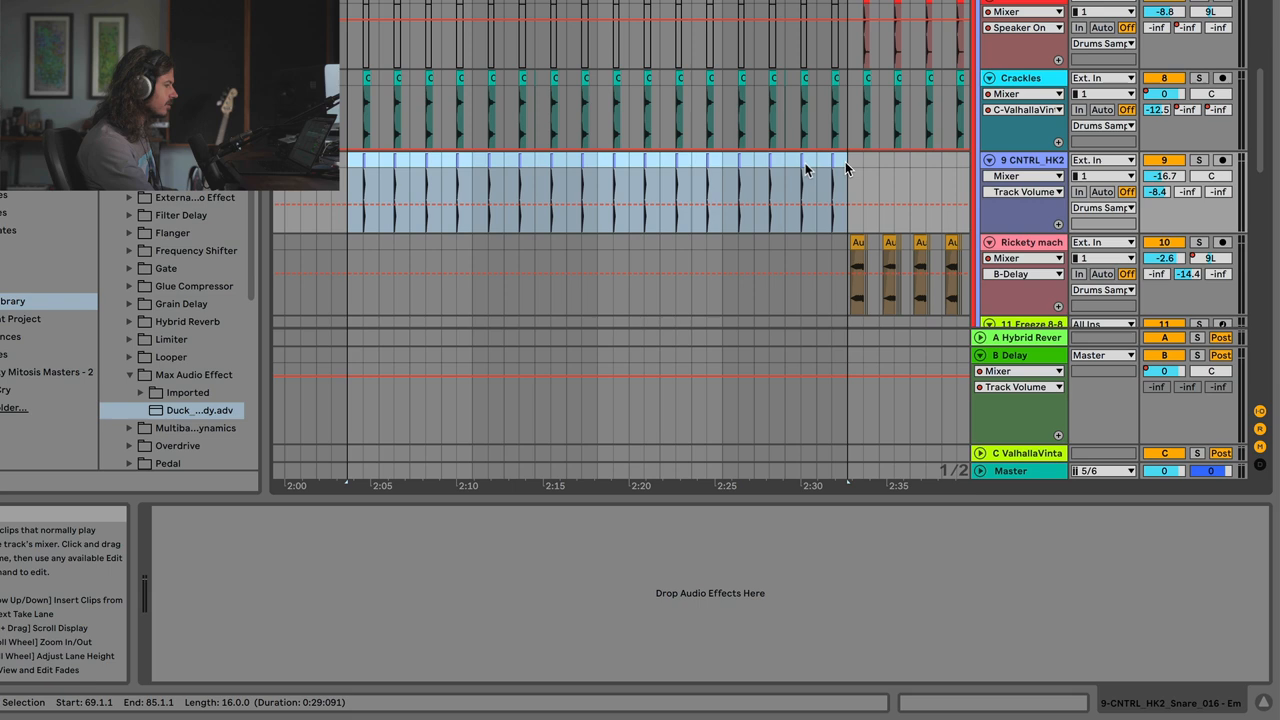
Step: Consolidate the snare clips into one clip and convert its drums to a new MIDI track
right_click(847, 168)
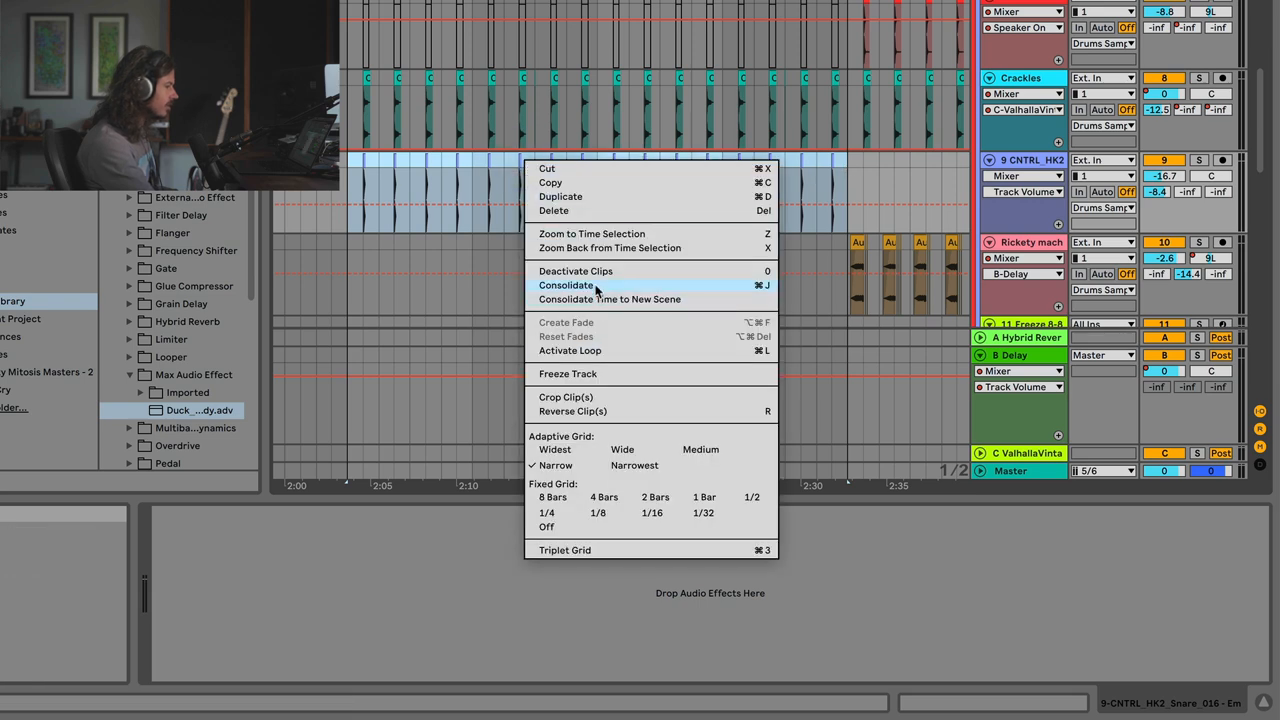
left_click(565, 285)
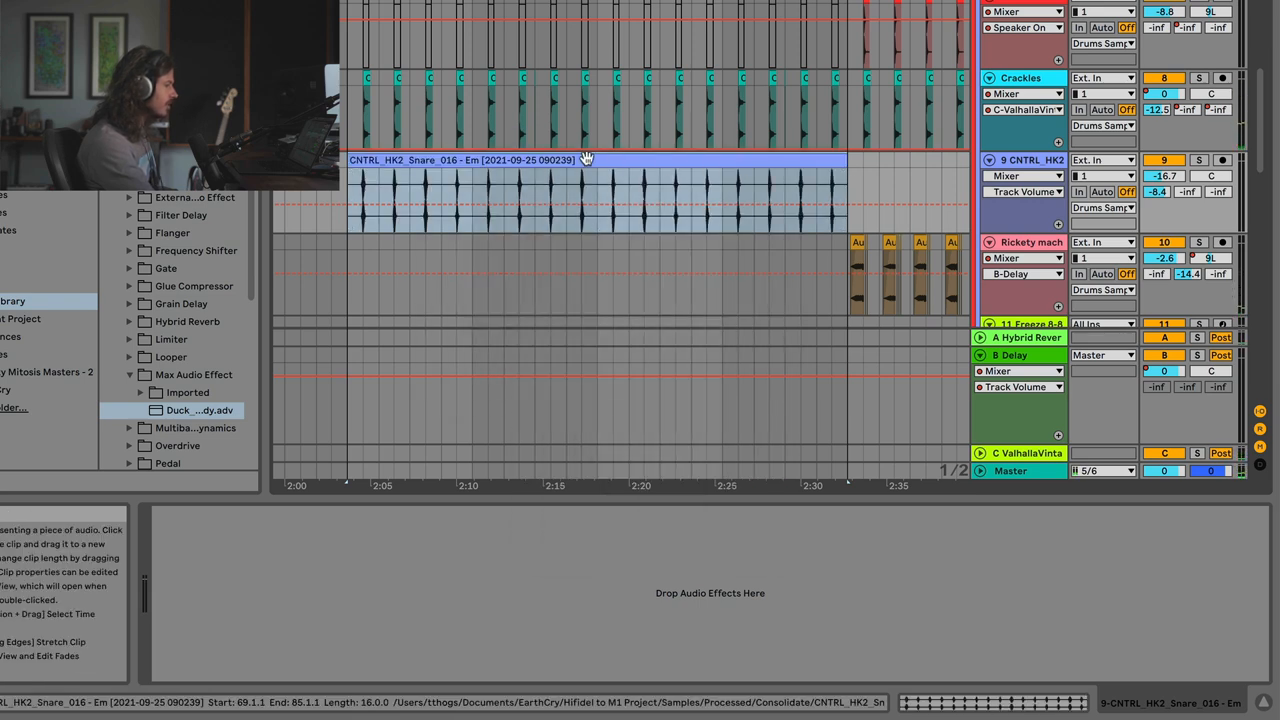
right_click(587, 160)
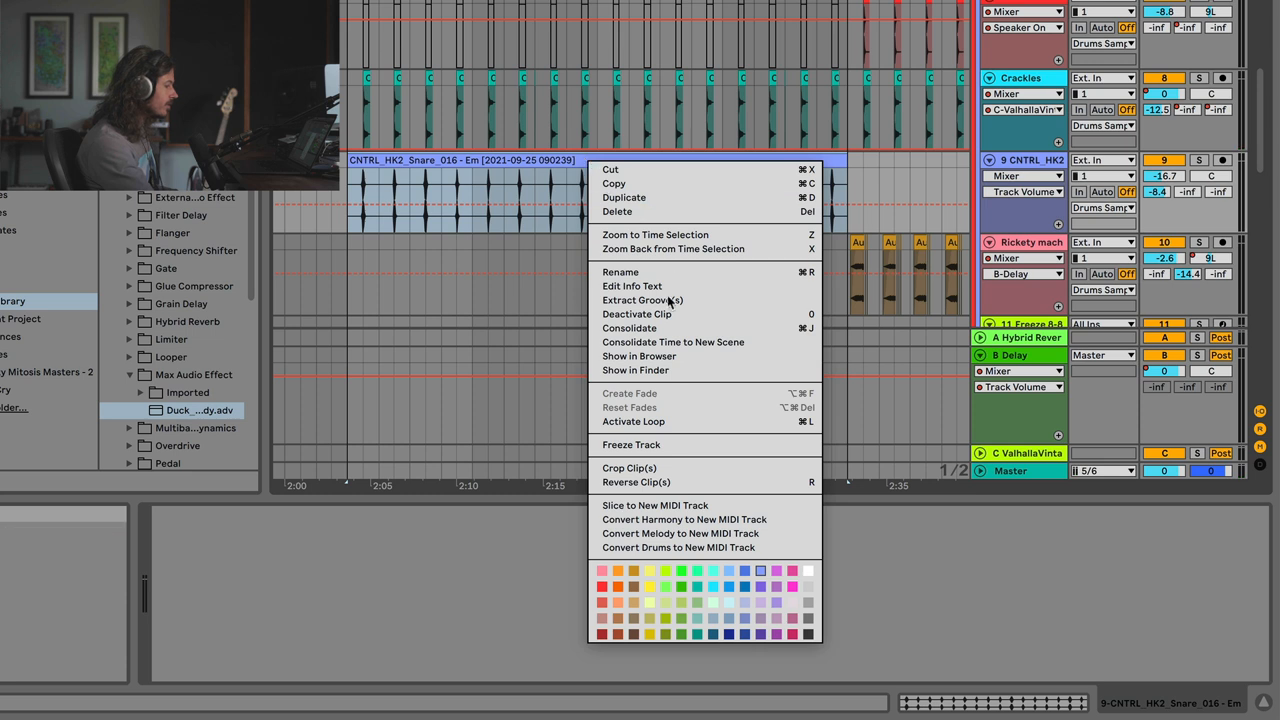
mouse_move(705, 547)
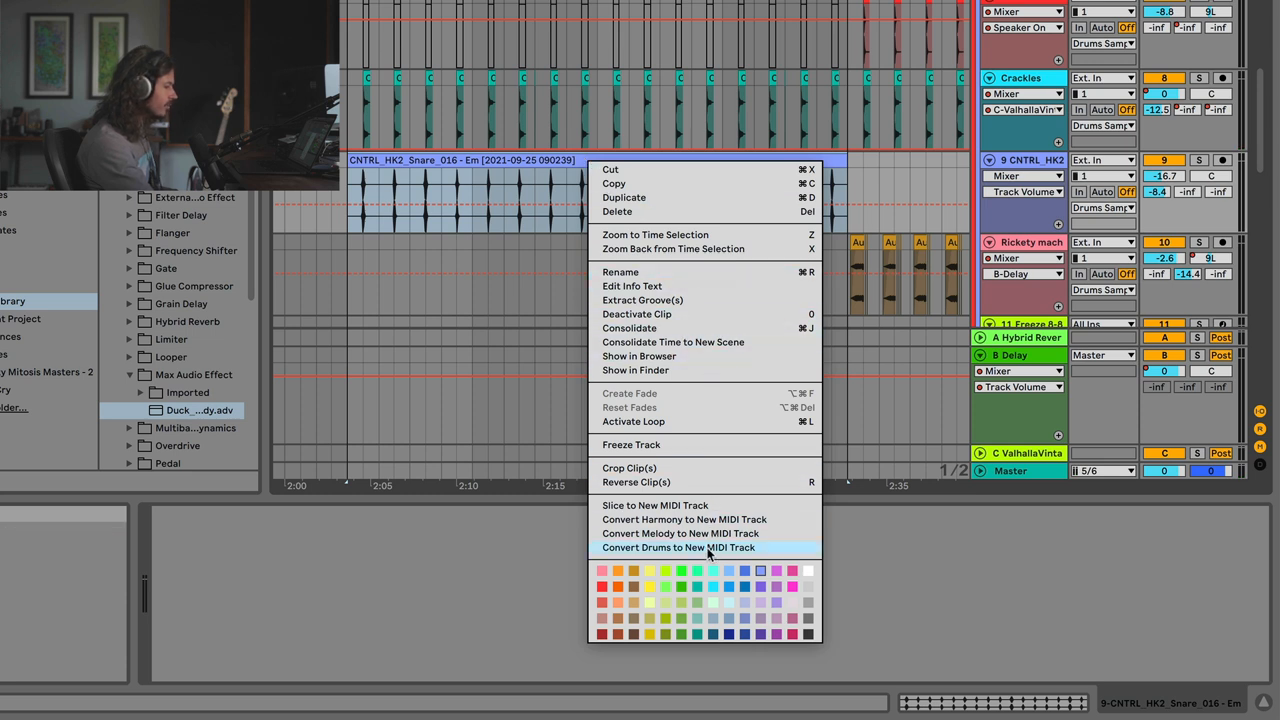
left_click(677, 547)
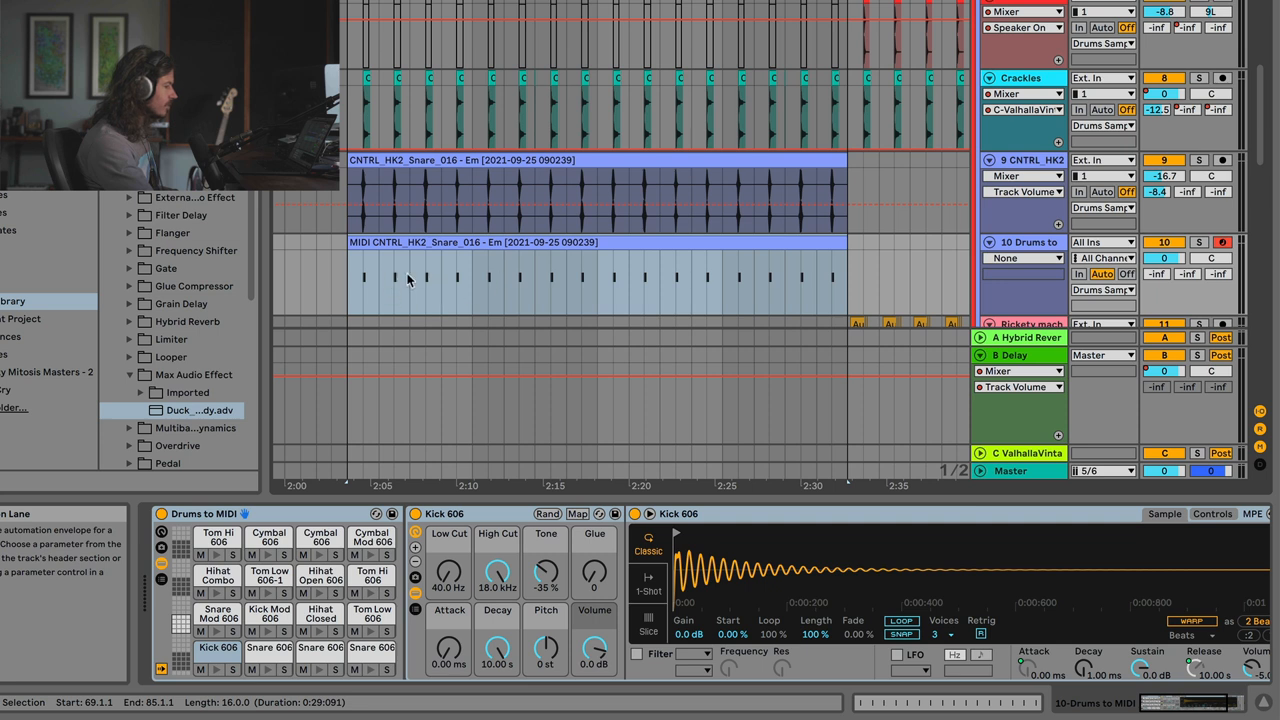
Step: Select the new MIDI track's clip and begin renaming the track
left_click(1199, 242)
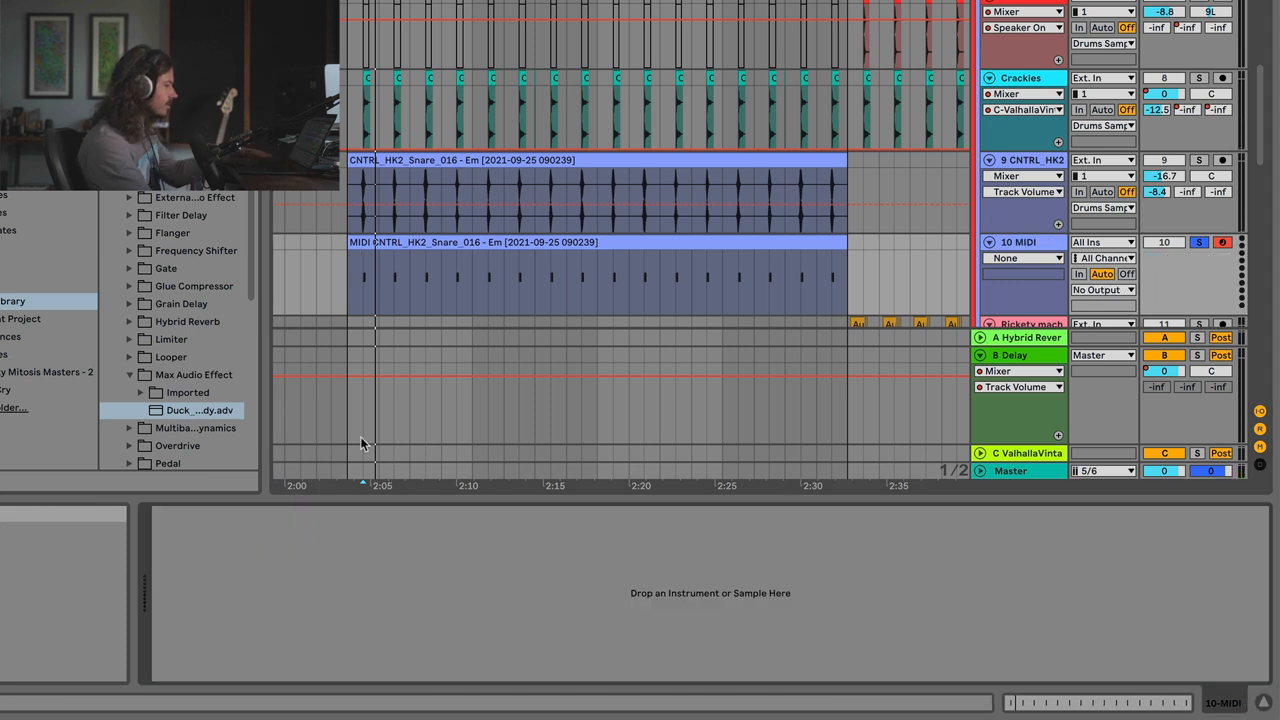
right_click(1025, 242)
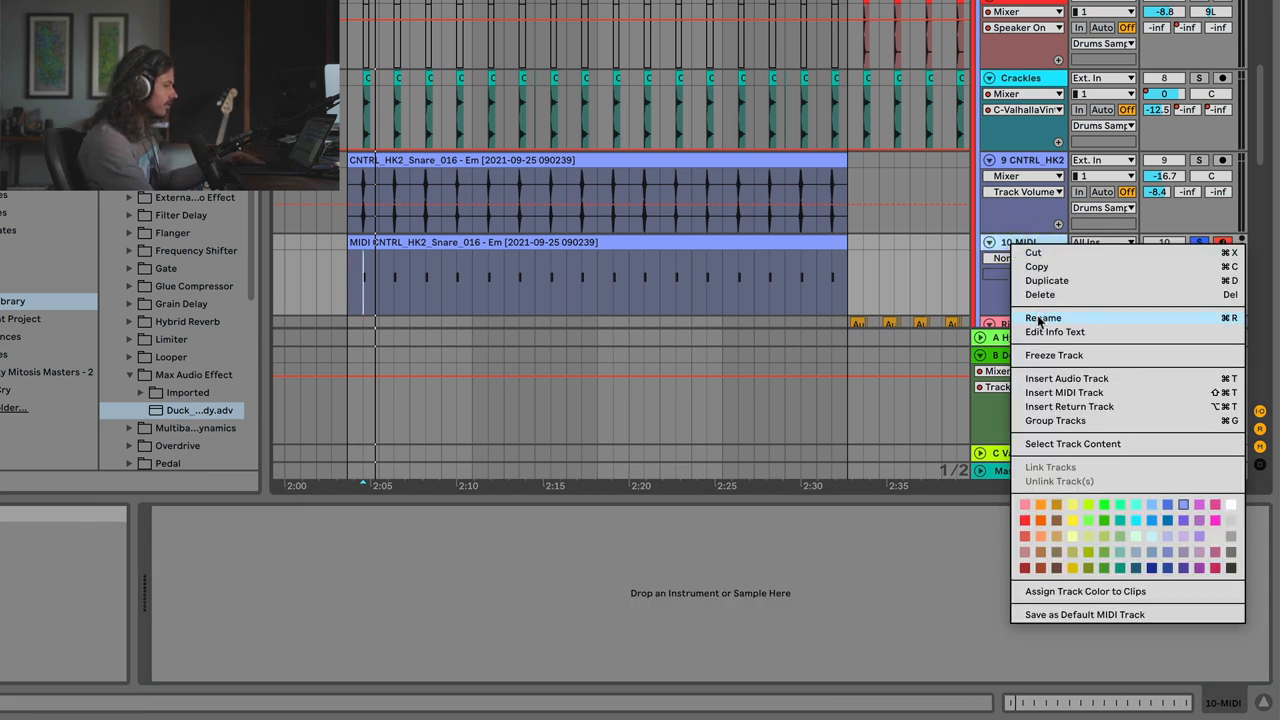
left_click(1043, 318)
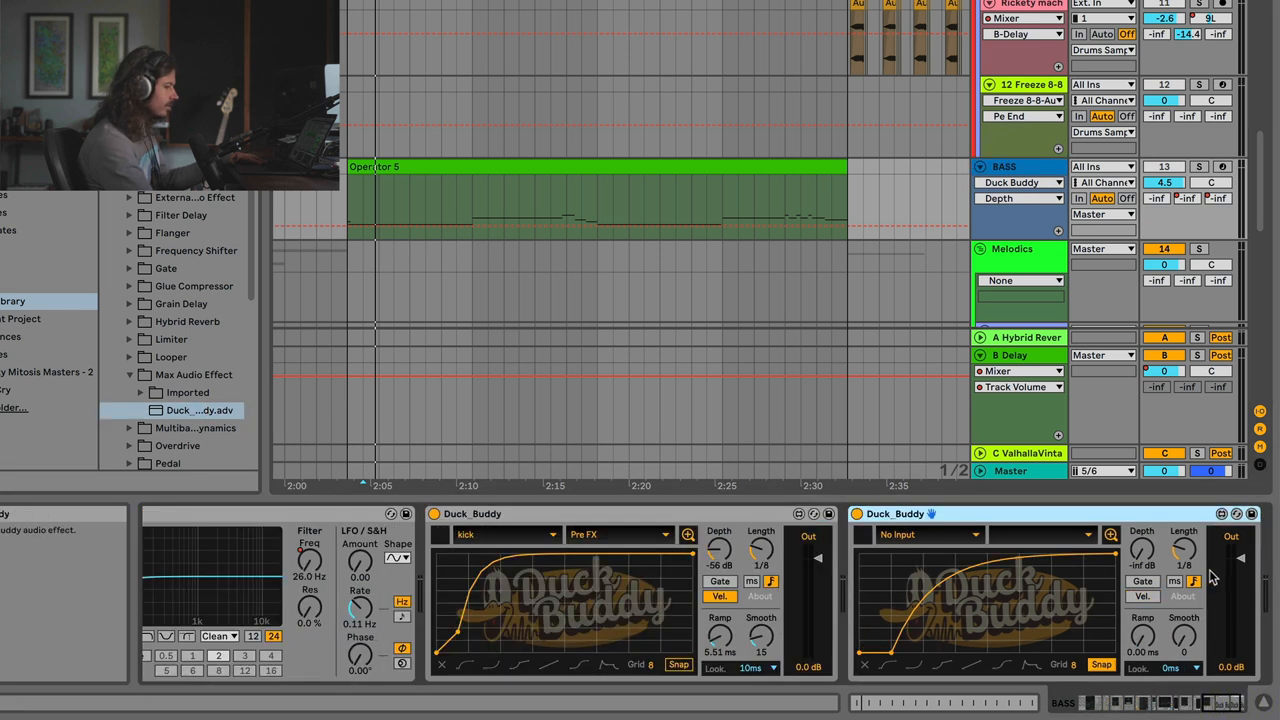
Step: Set the second Duck Buddy's ducking source to the Snare track, tapped Pre FX
left_click(927, 534)
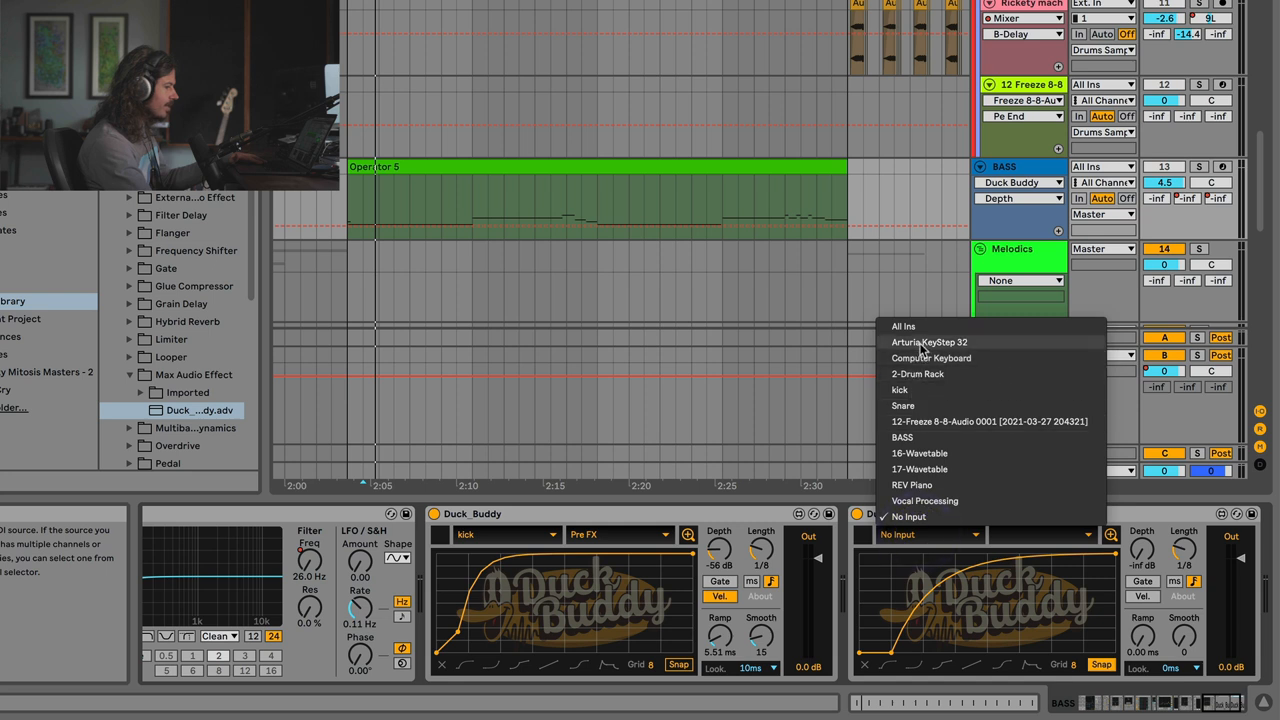
left_click(1043, 534)
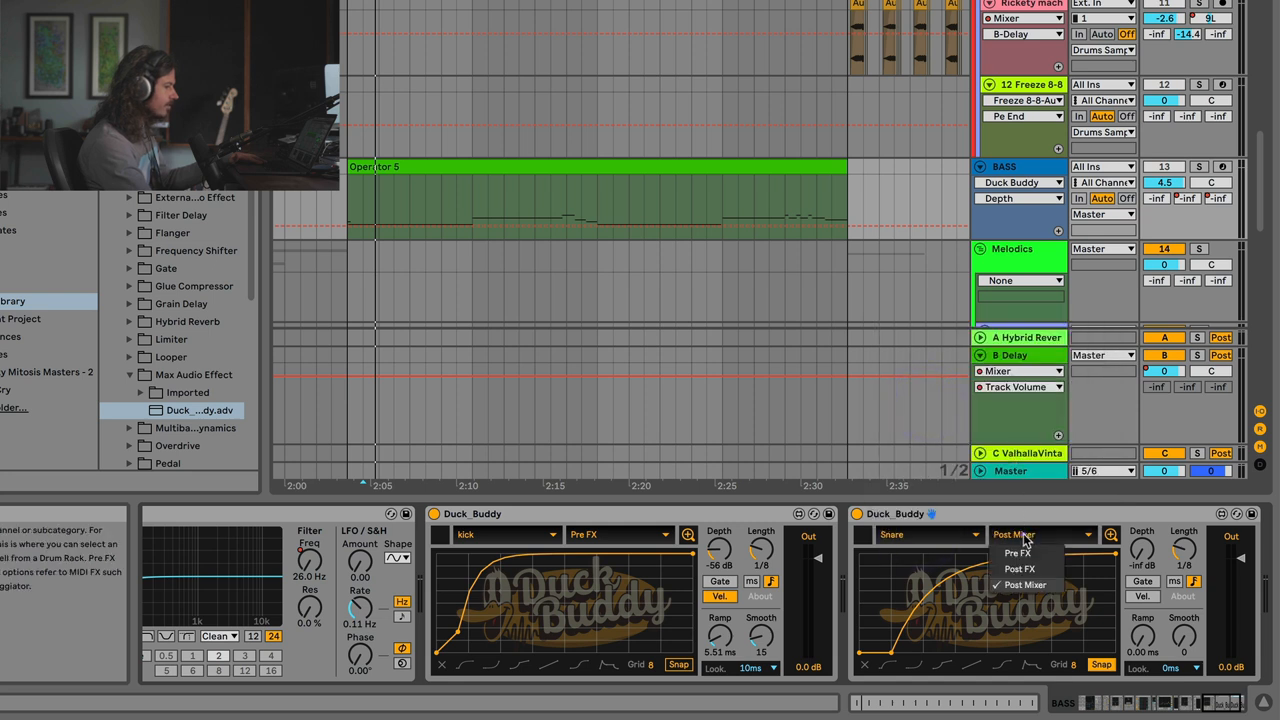
left_click(1019, 552)
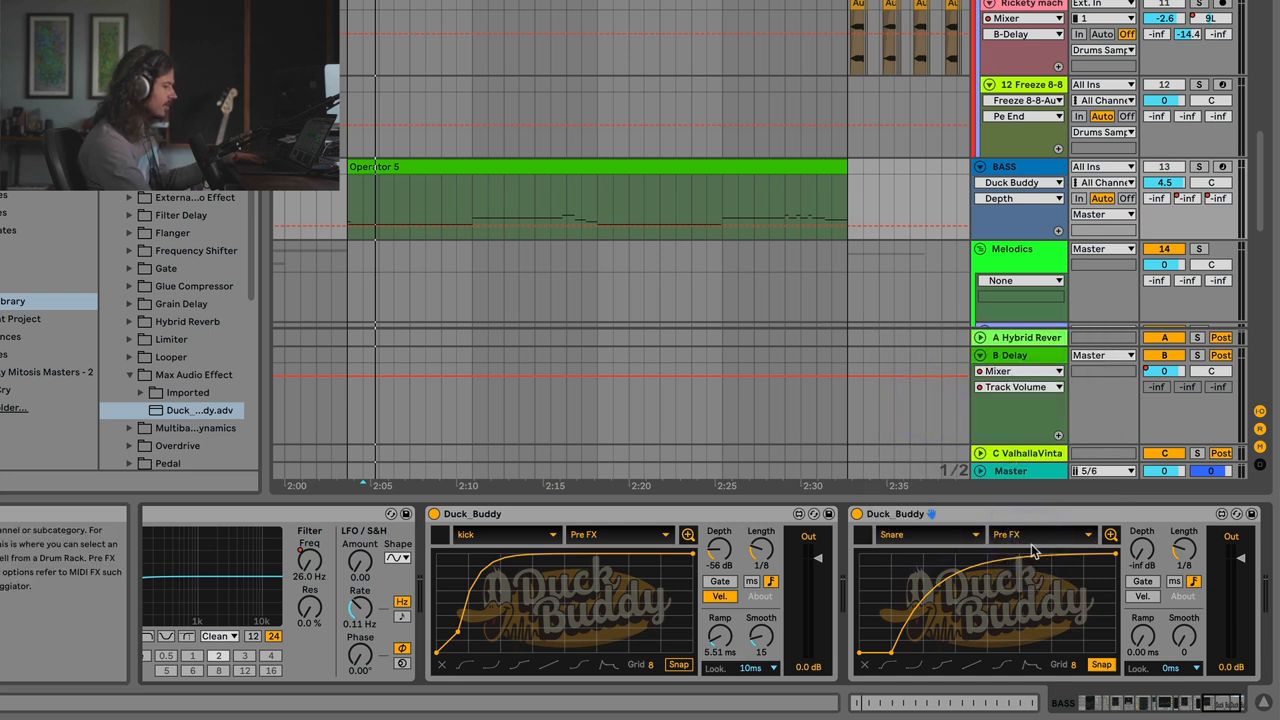
mouse_move(1025, 540)
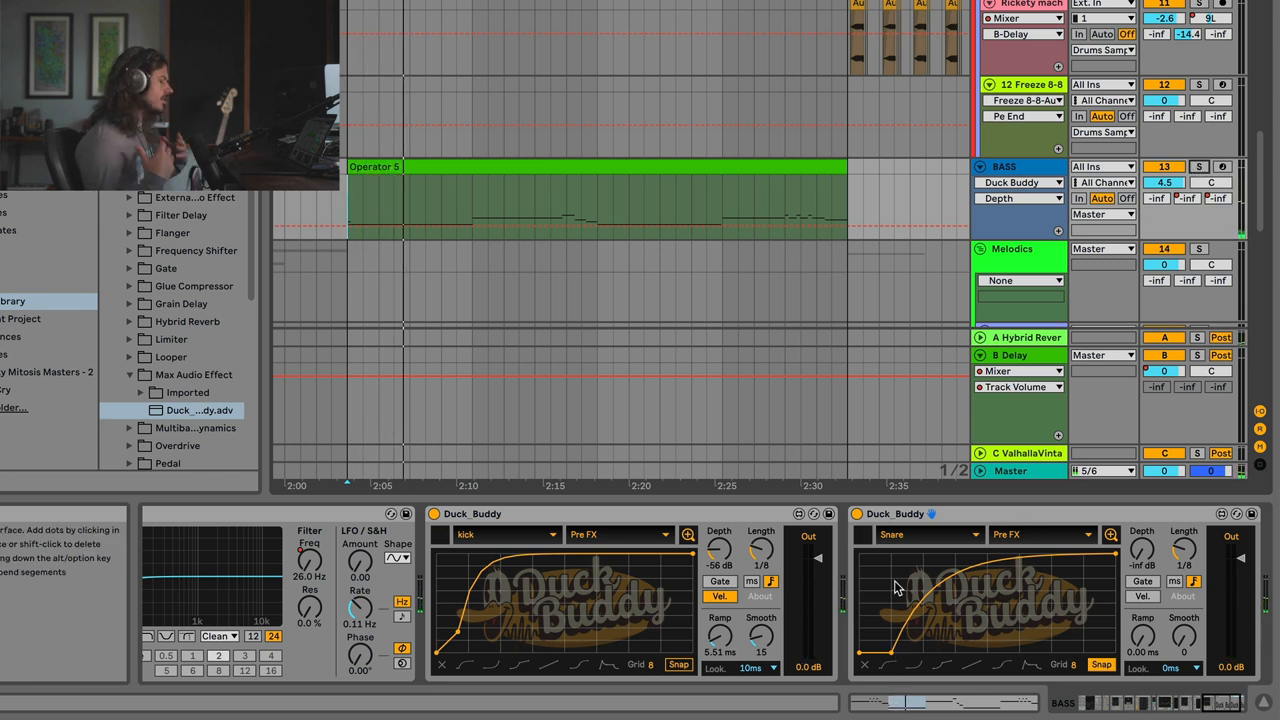
mouse_move(897, 643)
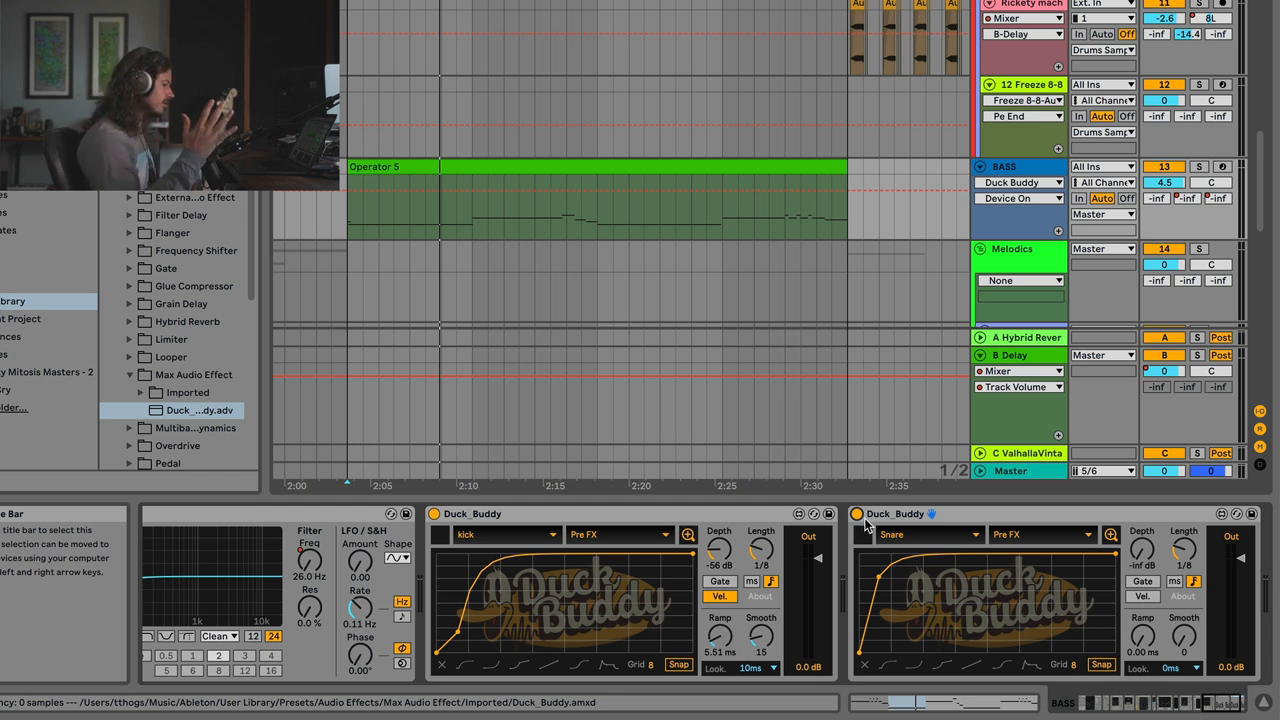
Step: Turn off the snare-keyed Duck Buddy with its device activator
left_click(857, 513)
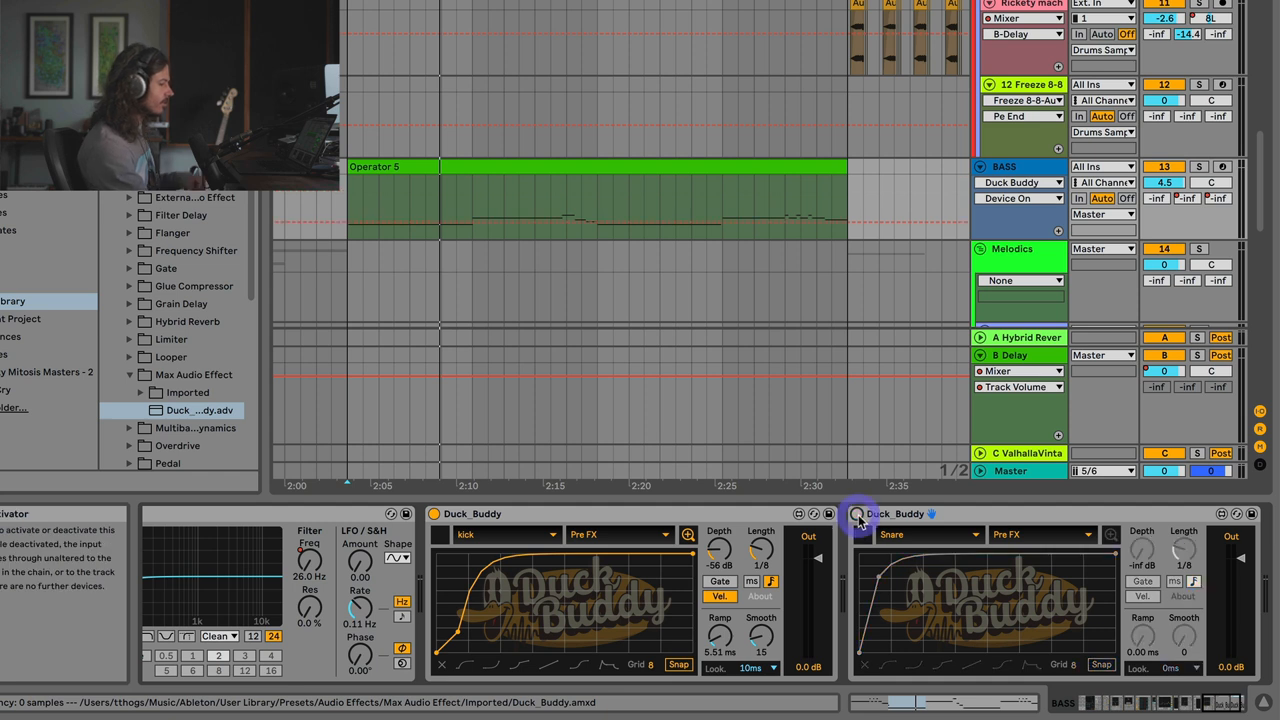